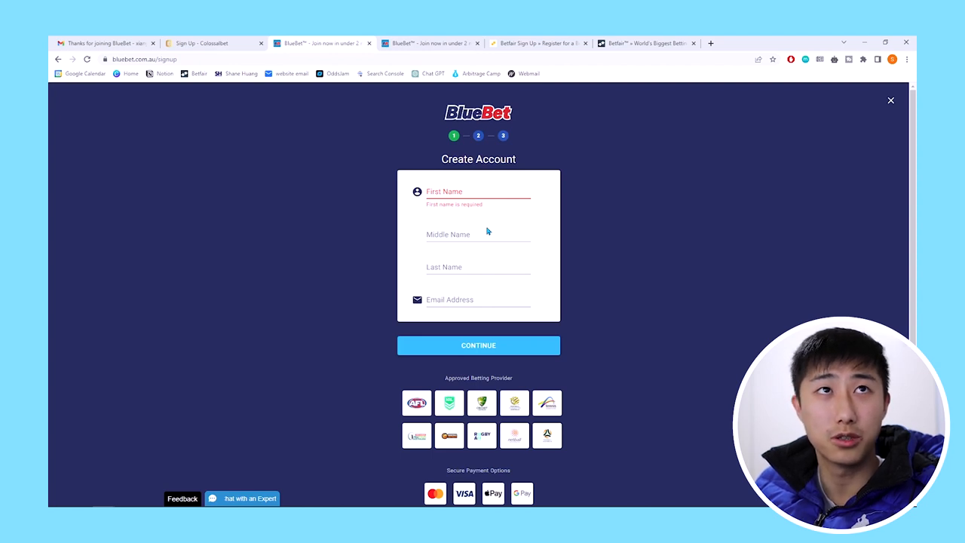
Step: Submit the Create Account form and scroll the welcome page to the Sign Up Bonus and Deposit section
{"action": "scroll", "scroll_direction": "down", "scroll_amount": 3}
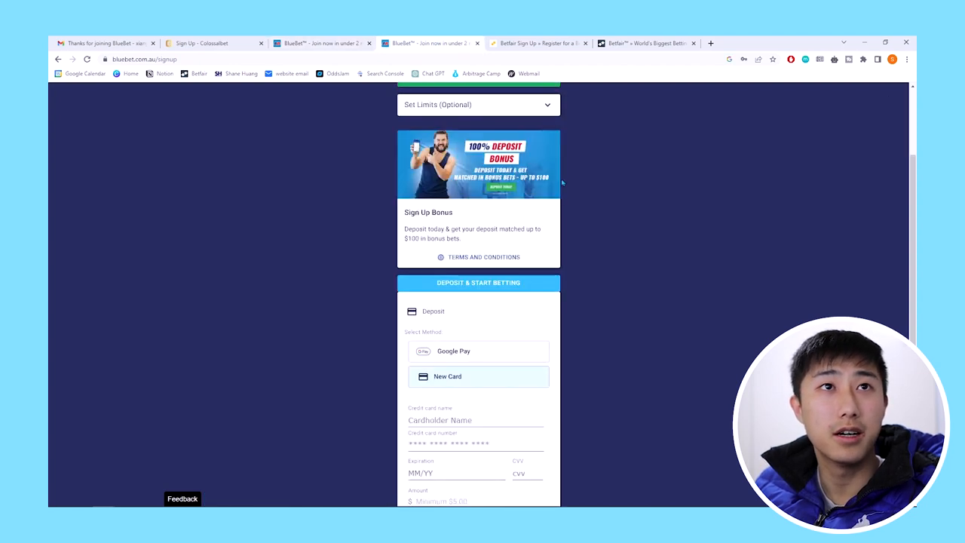
{"action": "left_click", "coordinate": [106, 43]}
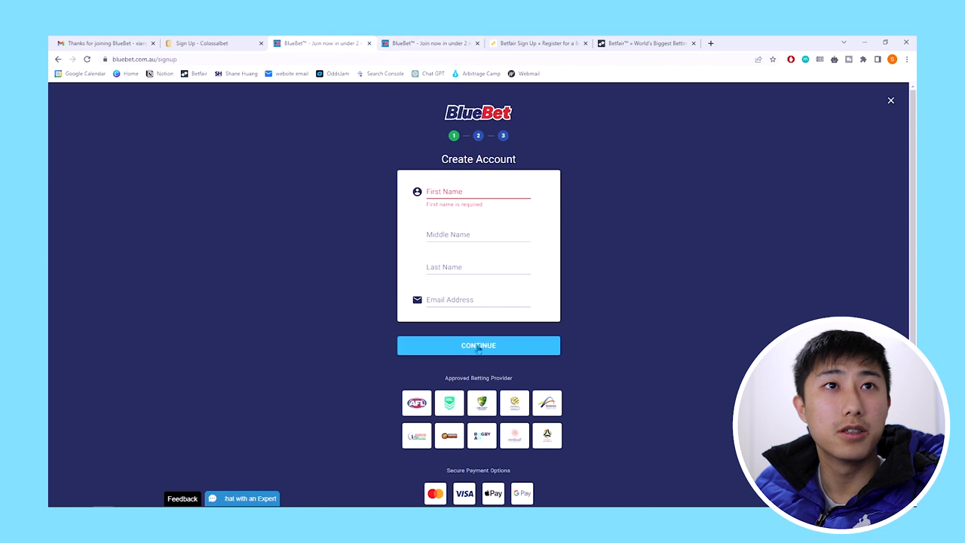
{"action": "left_click", "coordinate": [478, 346]}
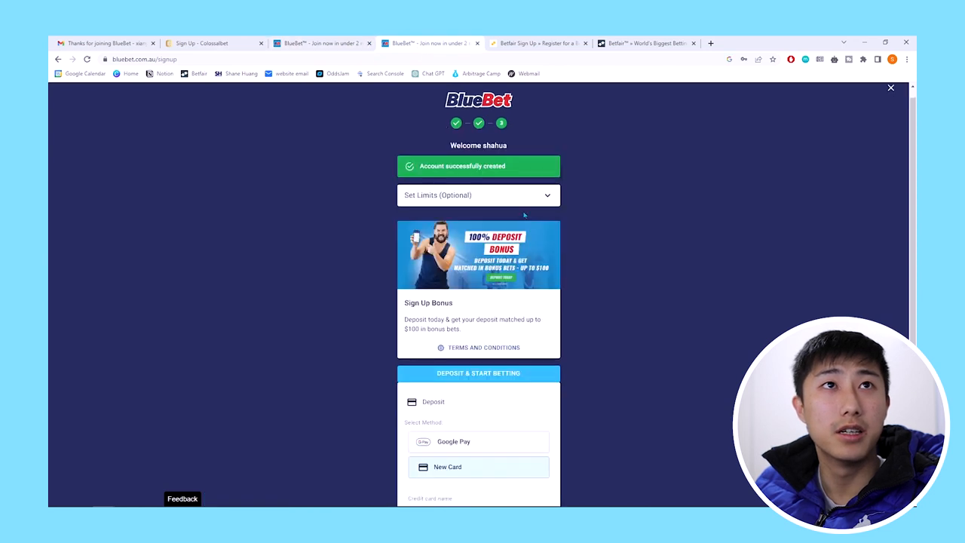
{"action": "scroll", "scroll_direction": "down", "scroll_amount": 3}
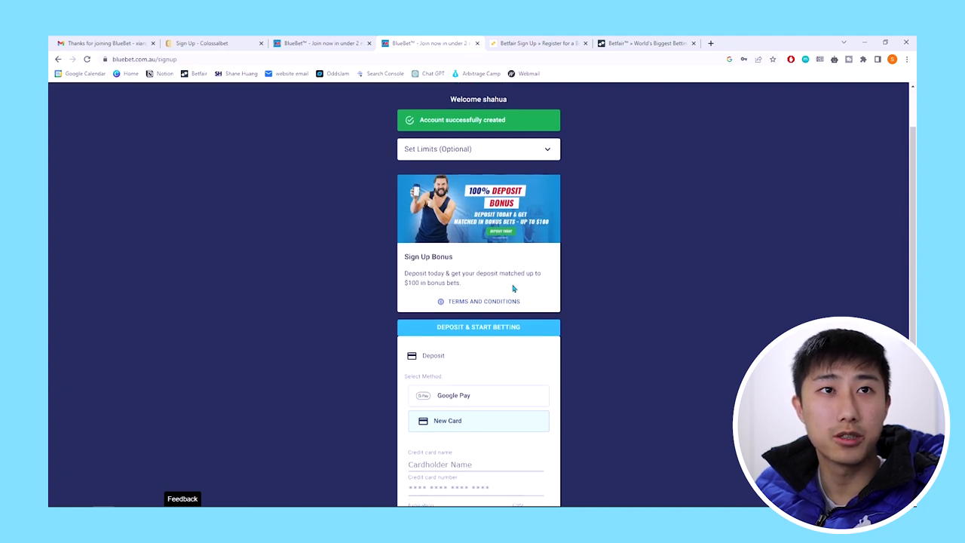
{"action": "scroll", "scroll_direction": "down", "scroll_amount": 3}
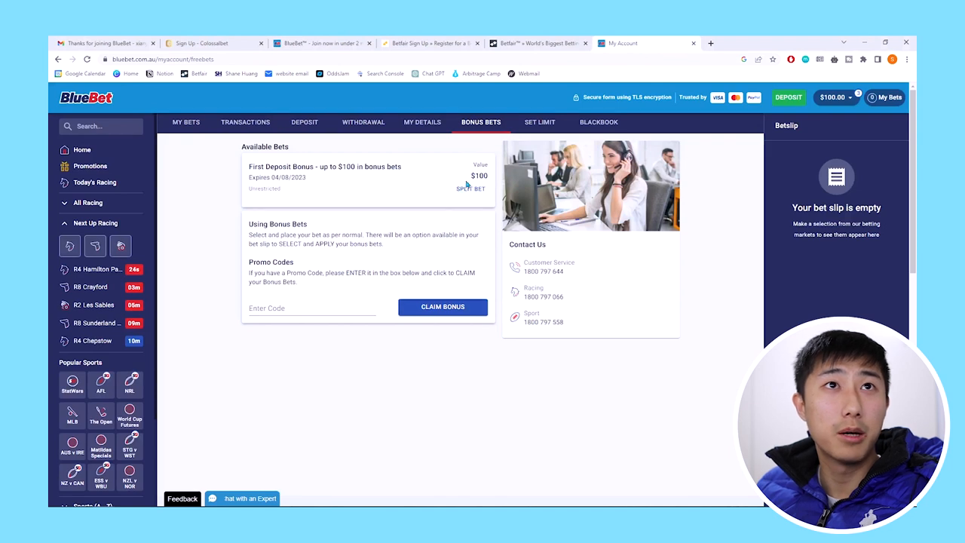
Step: View the First Deposit Bonus $100 entry under My Account > Bonus Bets
{"action": "double_click", "coordinate": [480, 176]}
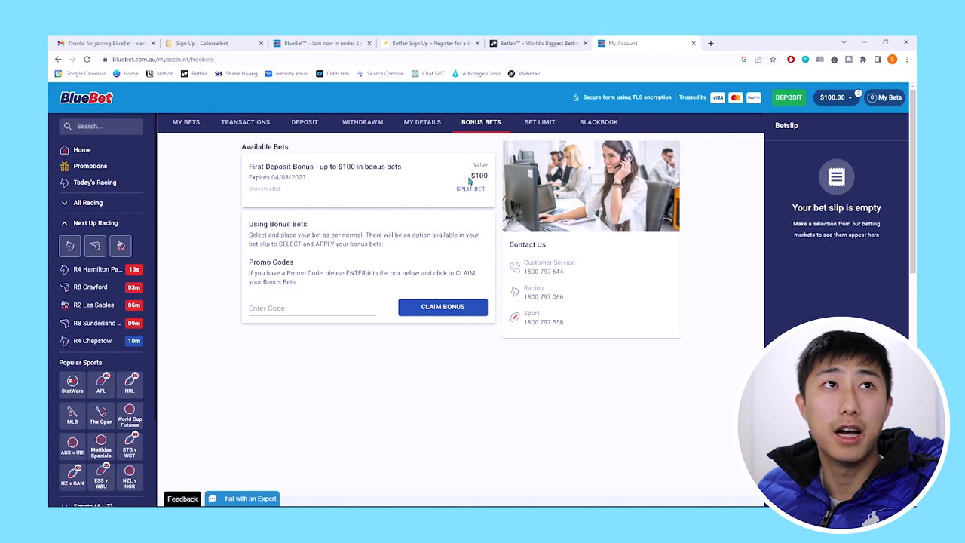
{"action": "left_click", "coordinate": [886, 97]}
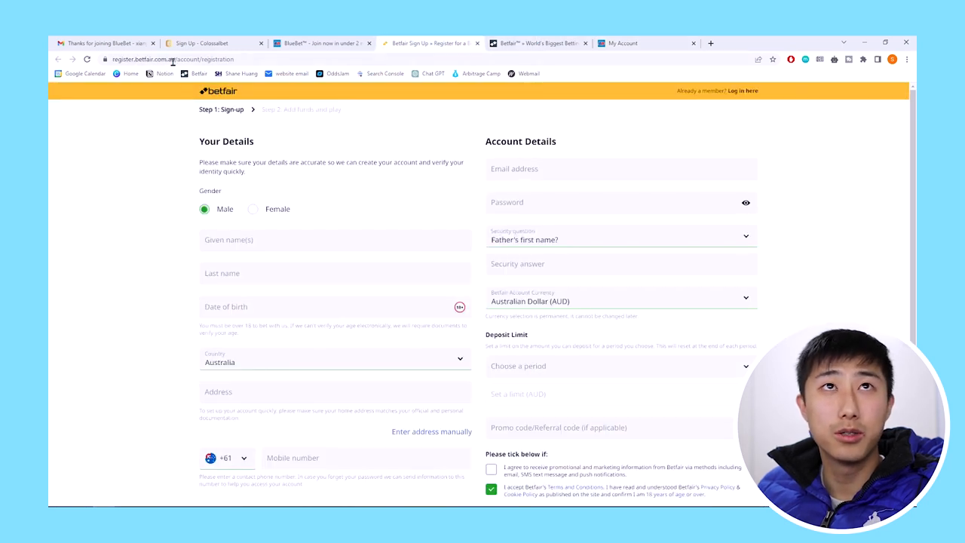
Step: Log in to the Betfair exchange account showing the $1,172.80 main balance
{"action": "scroll", "scroll_direction": "down", "scroll_amount": 3}
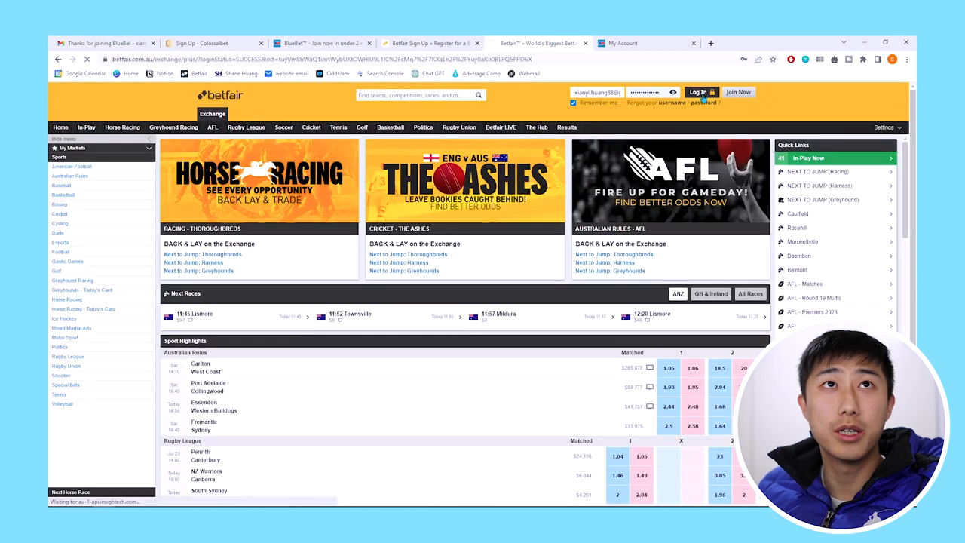
{"action": "left_click", "coordinate": [697, 92]}
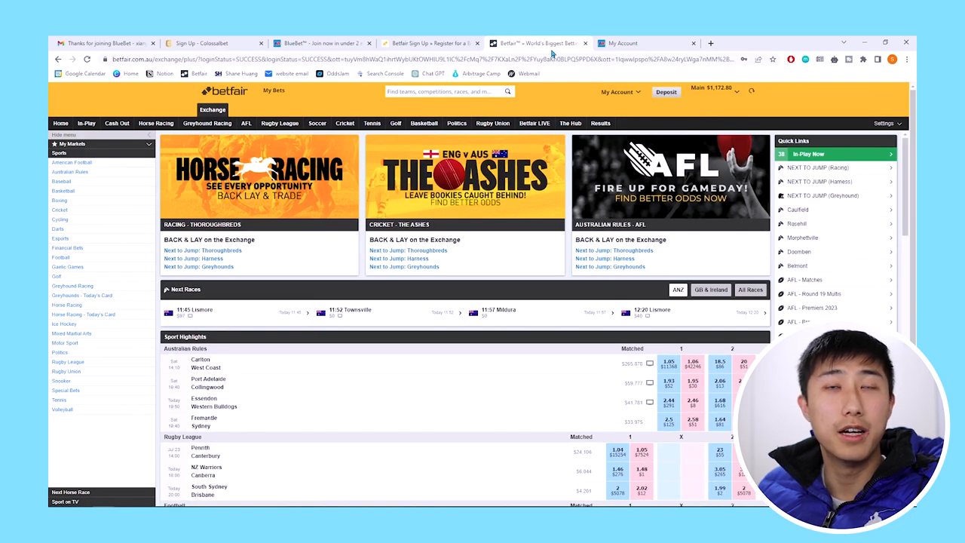
{"action": "mouse_move", "coordinate": [539, 43]}
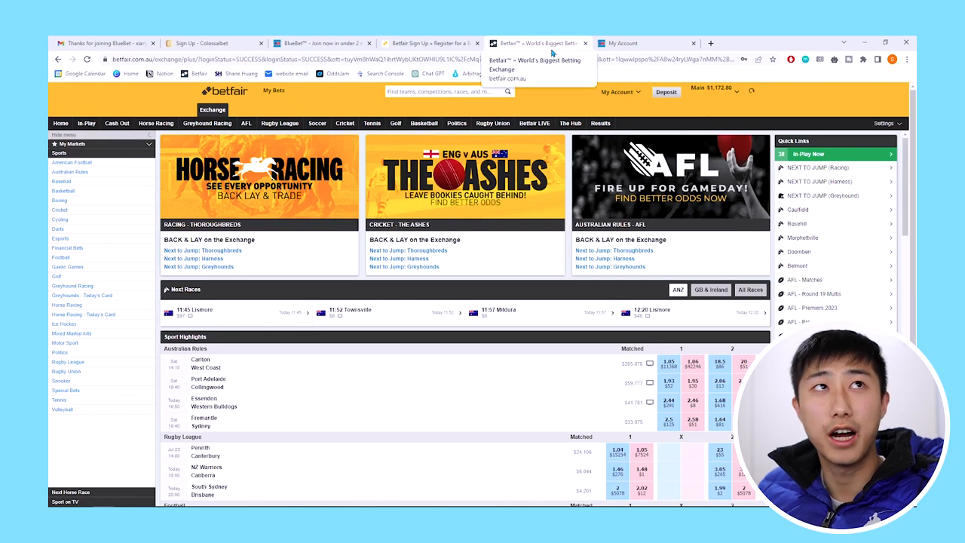
{"action": "left_click", "coordinate": [317, 43]}
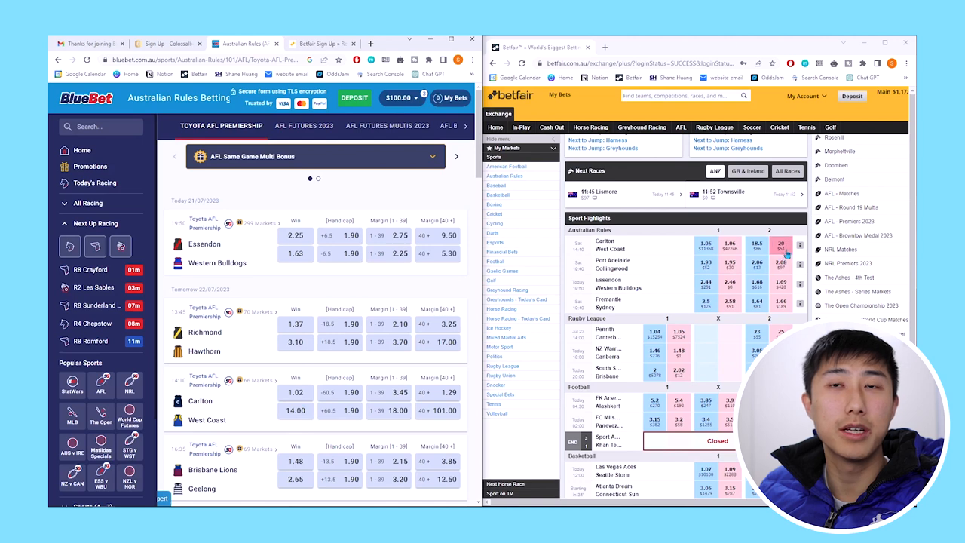
Step: Browse BlueBet's upcoming sports and list the soccer matches
{"action": "scroll", "scroll_direction": "down", "scroll_amount": 3}
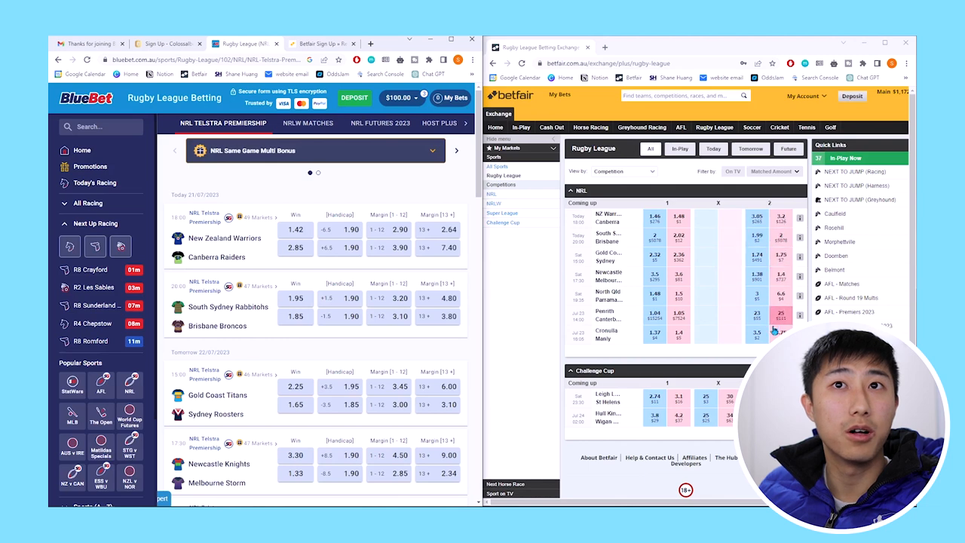
{"action": "scroll", "scroll_direction": "down", "scroll_amount": 3}
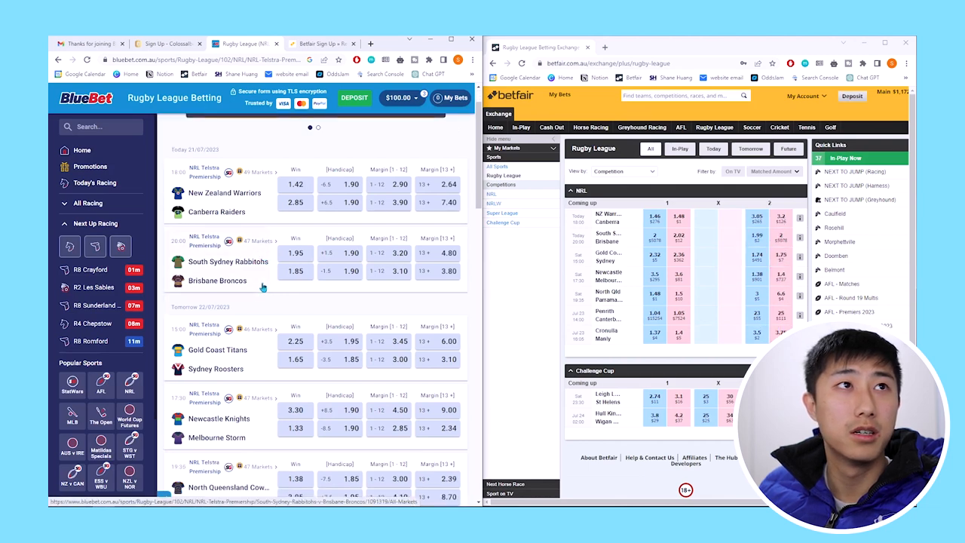
{"action": "scroll", "scroll_direction": "down", "scroll_amount": 3}
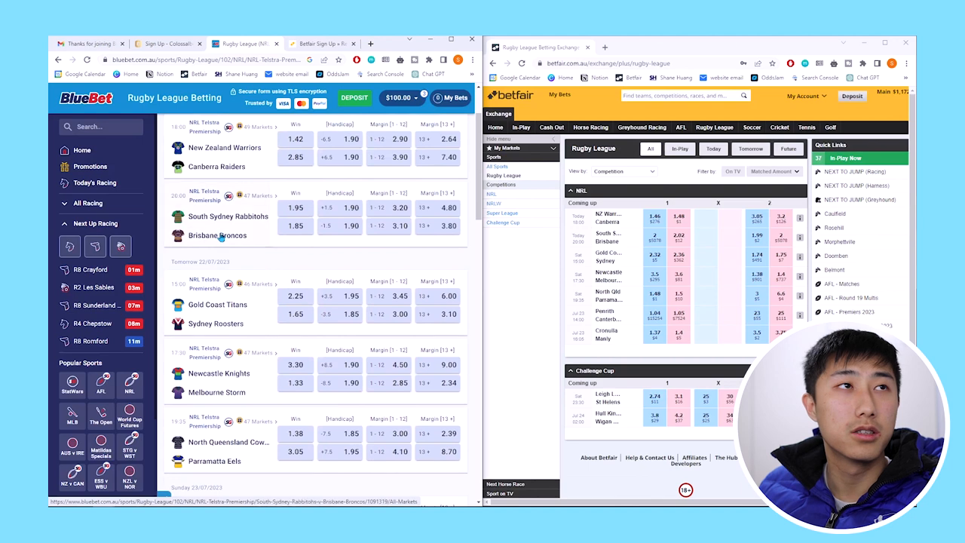
{"action": "scroll", "scroll_direction": "down", "scroll_amount": 3}
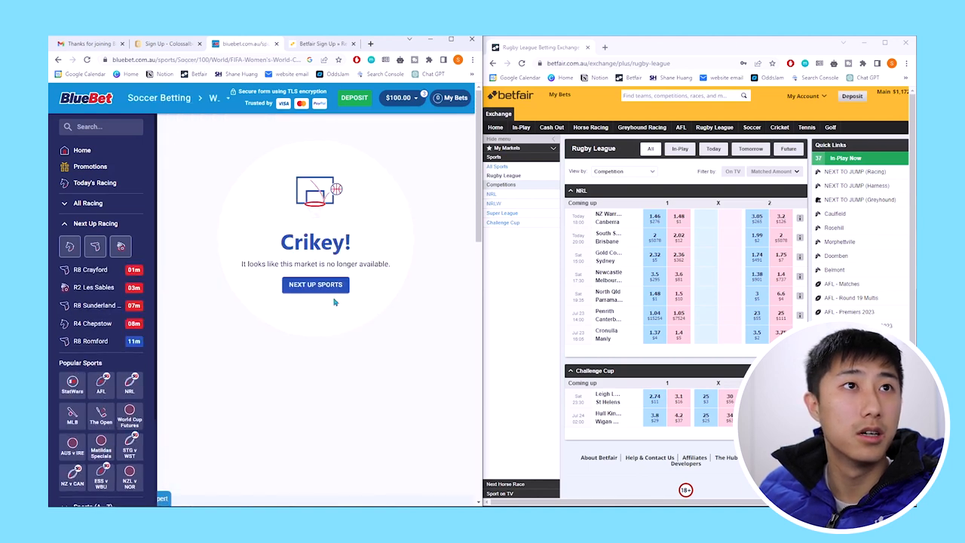
{"action": "left_click", "coordinate": [315, 284]}
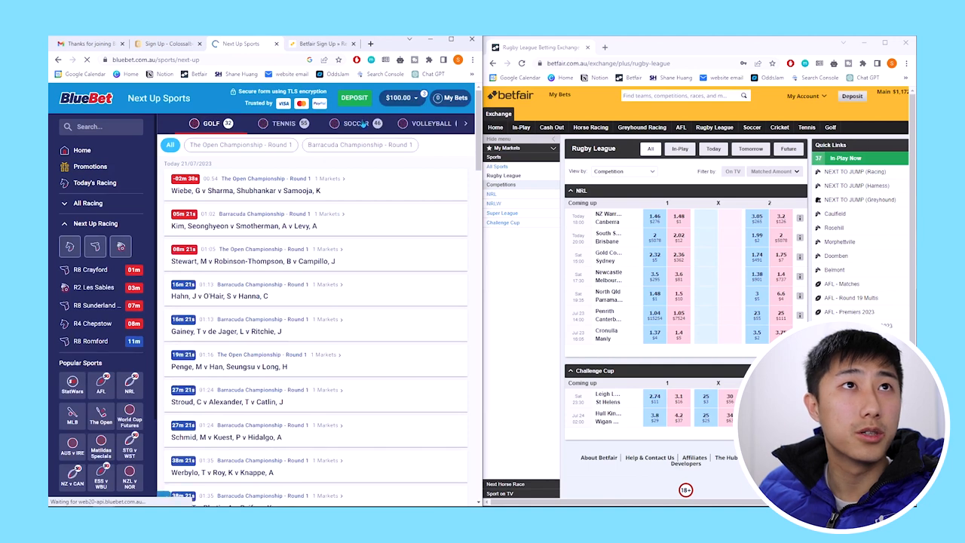
{"action": "left_click", "coordinate": [356, 124]}
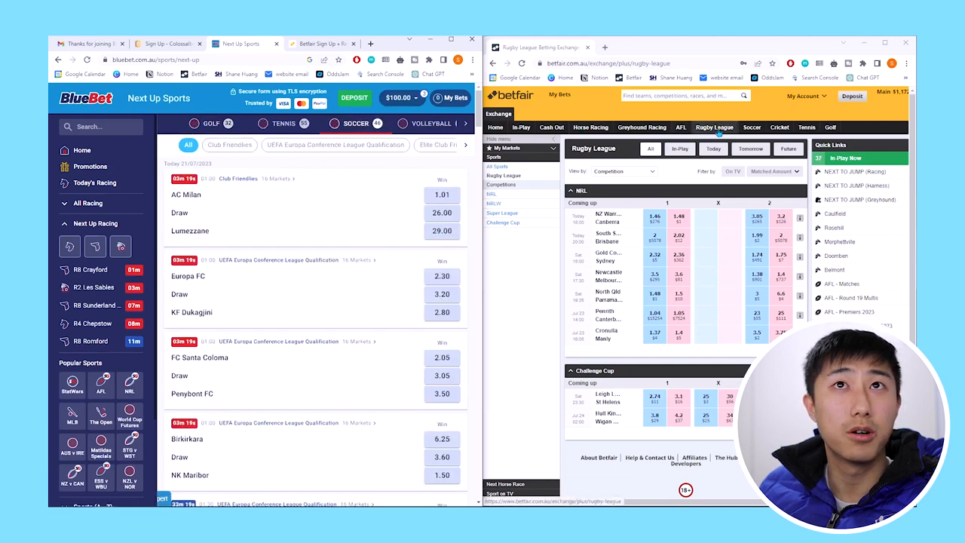
Step: Show FIFA Women's World Cup matches on BlueBet and the same competition on Betfair
{"action": "left_click", "coordinate": [752, 127]}
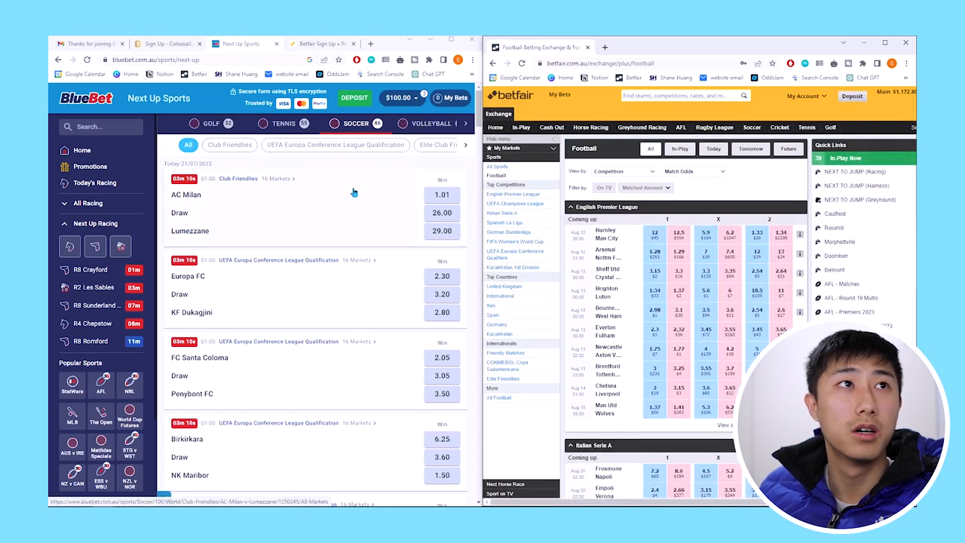
{"action": "scroll", "scroll_direction": "down", "scroll_amount": 3}
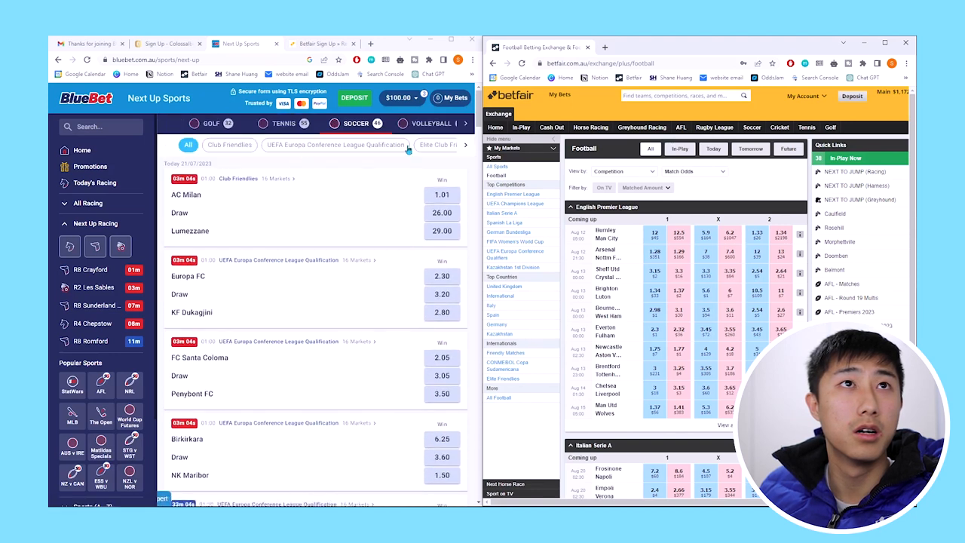
{"action": "left_click", "coordinate": [339, 144]}
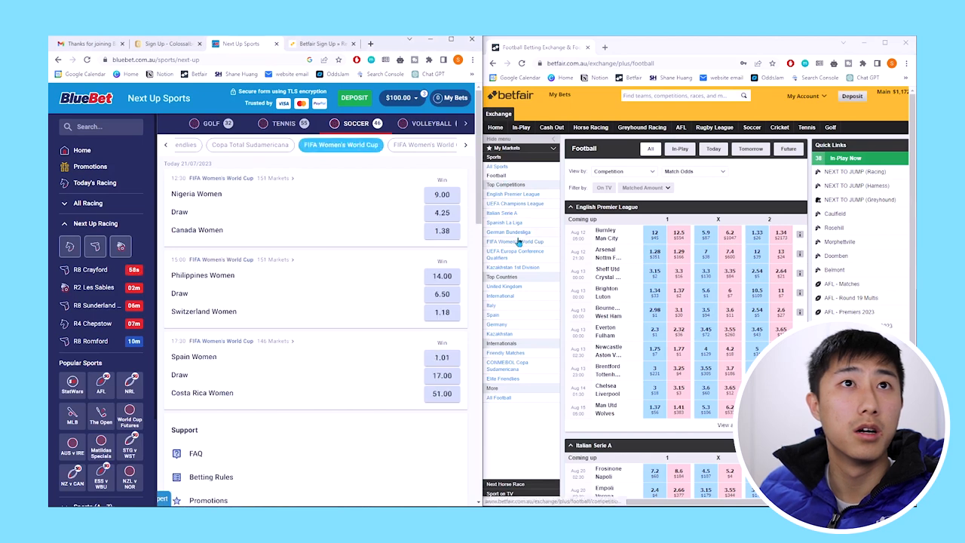
{"action": "left_click", "coordinate": [515, 241]}
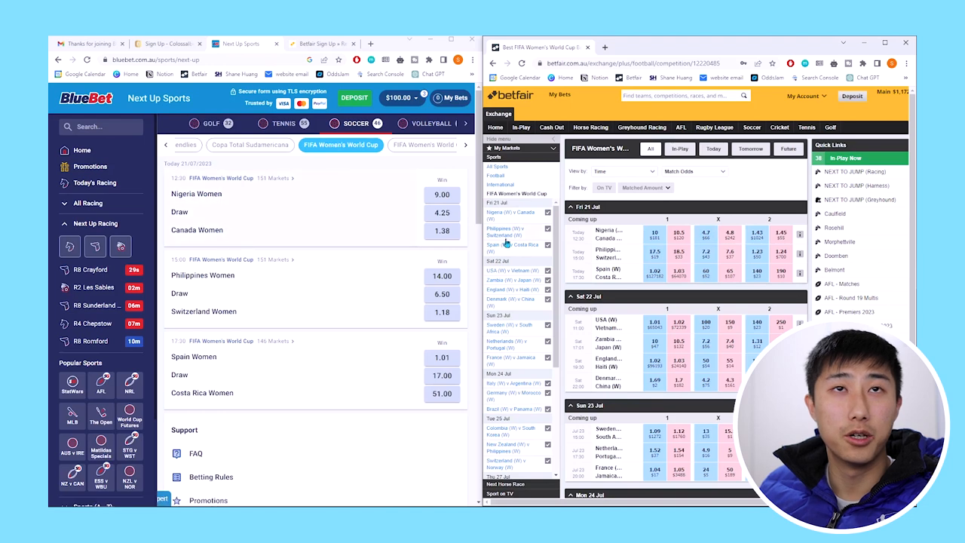
Step: With Nigeria v Canada open on Betfair, stake $50 on Nigeria Women at 9.00 and view Bonus Bets
{"action": "left_click", "coordinate": [611, 234]}
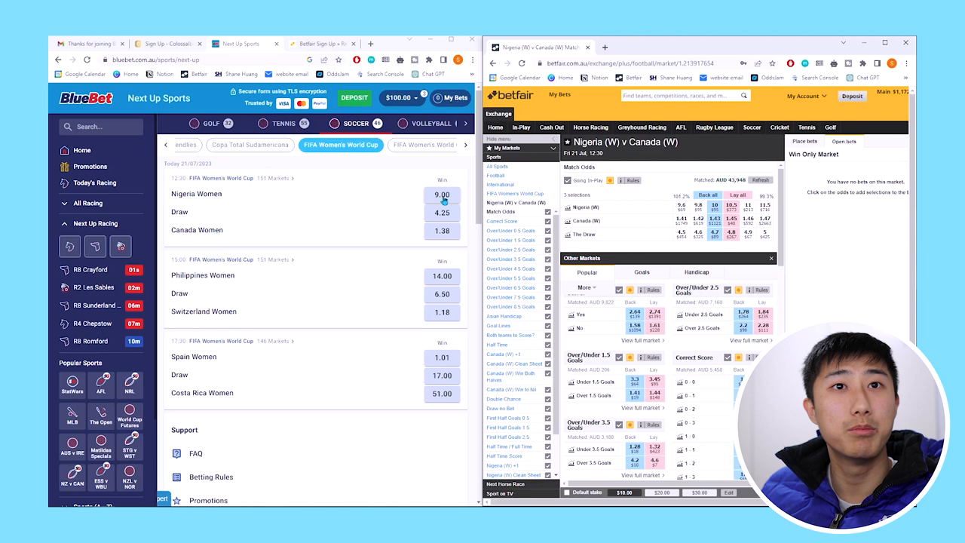
{"action": "left_click", "coordinate": [442, 194]}
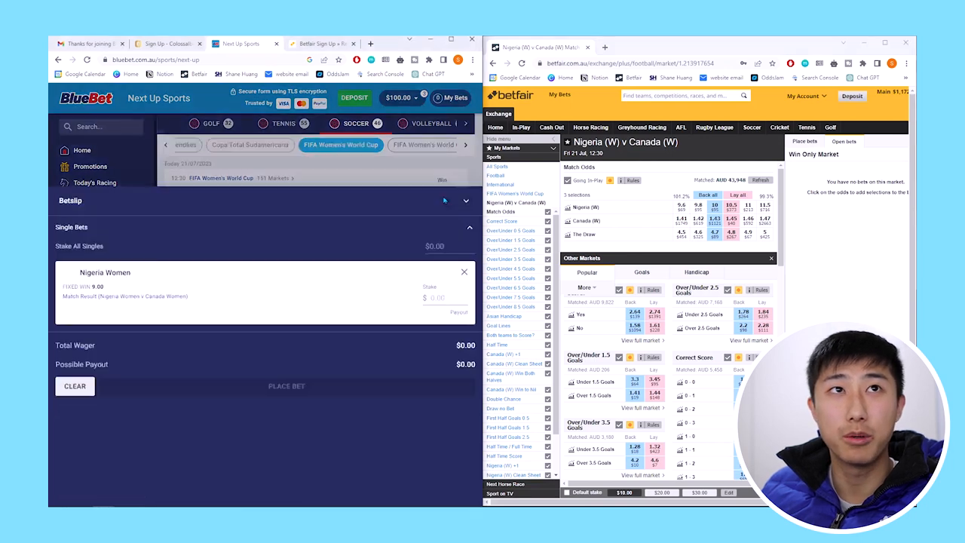
{"action": "type", "text": "50"}
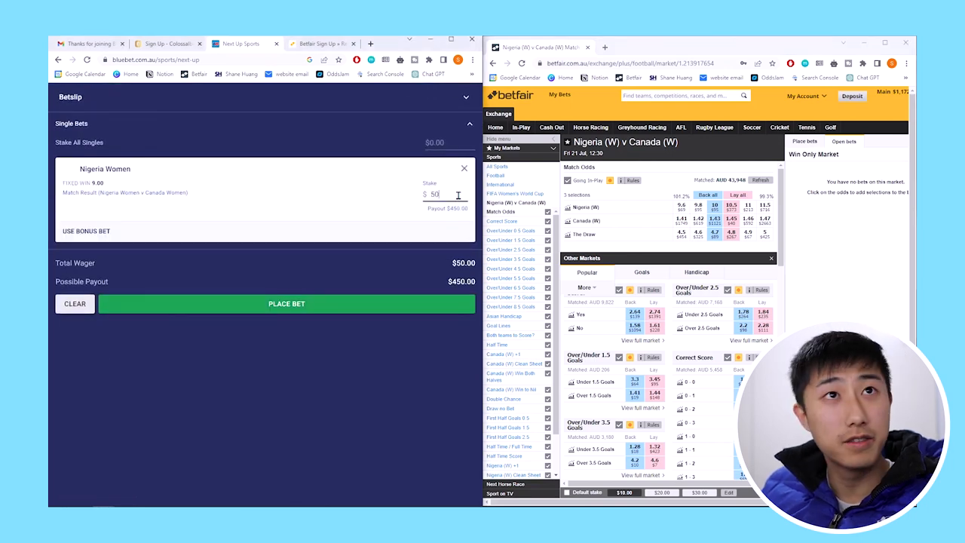
{"action": "left_click", "coordinate": [86, 230]}
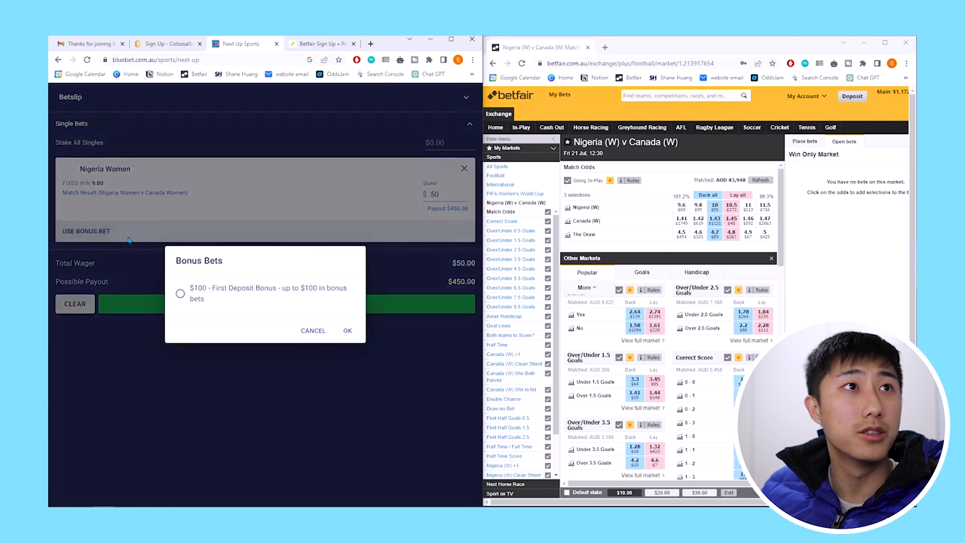
{"action": "left_click", "coordinate": [347, 330]}
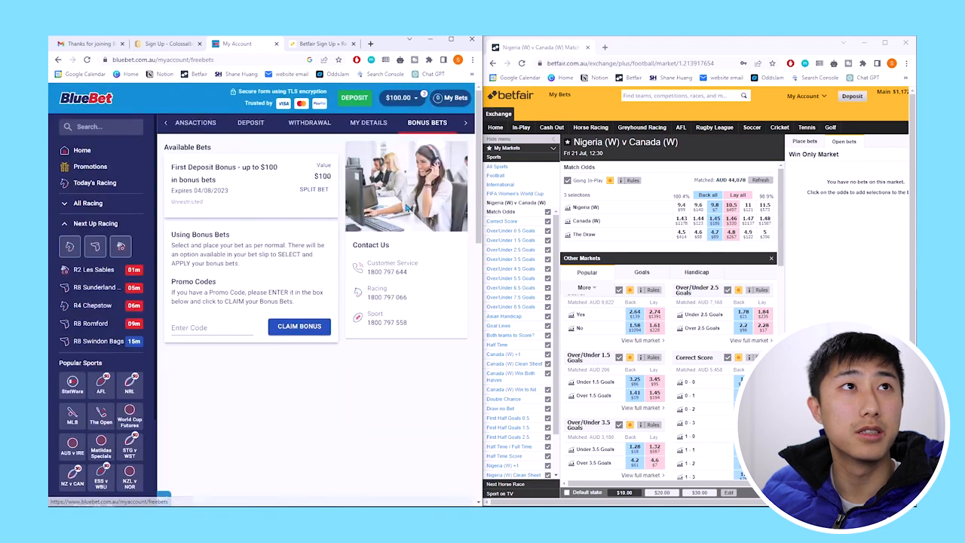
Step: Return to the Women's World Cup matches and add Nigeria Women at 9.00 to the betslip
{"action": "left_click", "coordinate": [314, 189]}
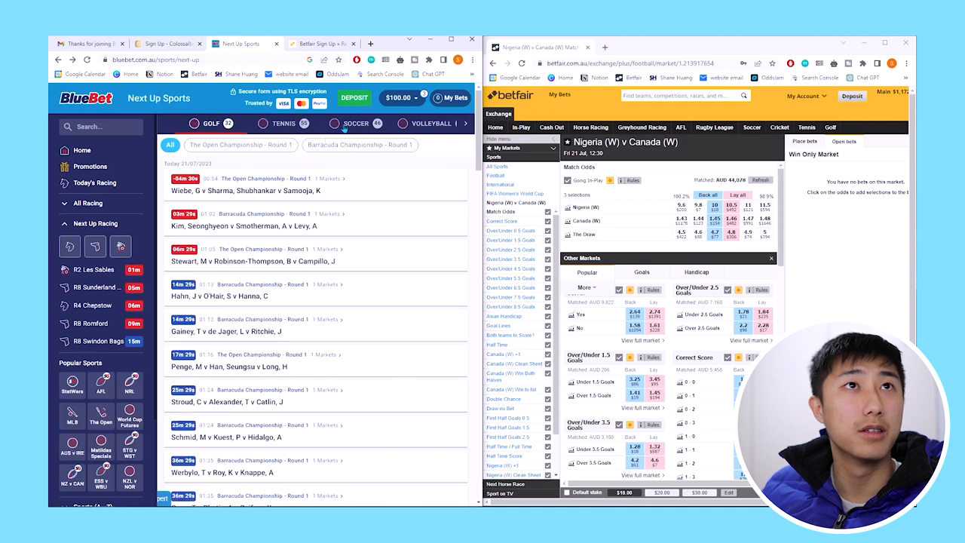
{"action": "left_click", "coordinate": [356, 123]}
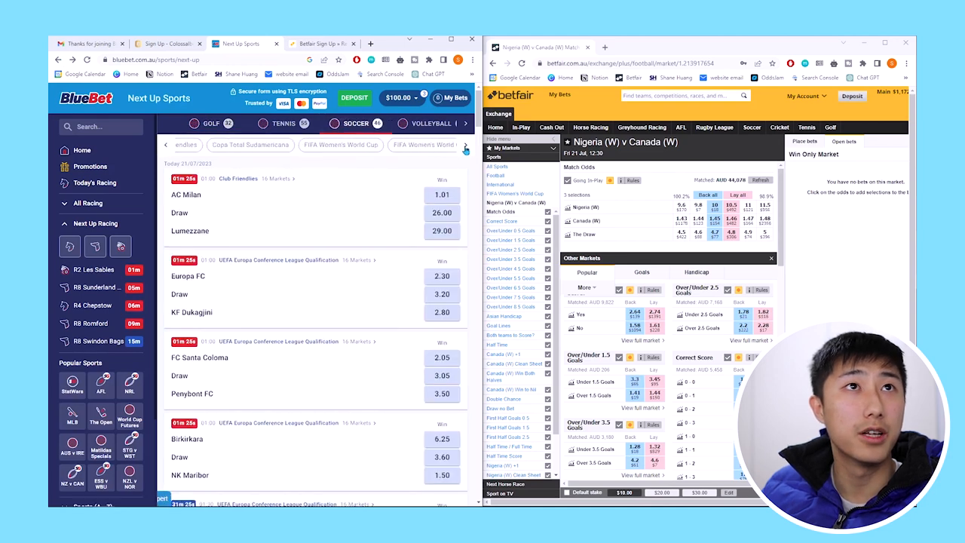
{"action": "left_click", "coordinate": [300, 145]}
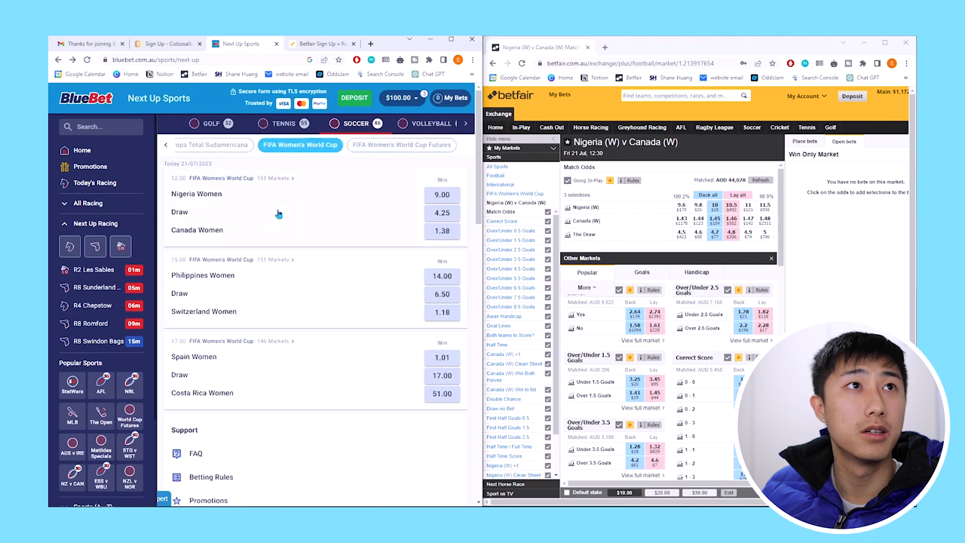
{"action": "left_click", "coordinate": [196, 193]}
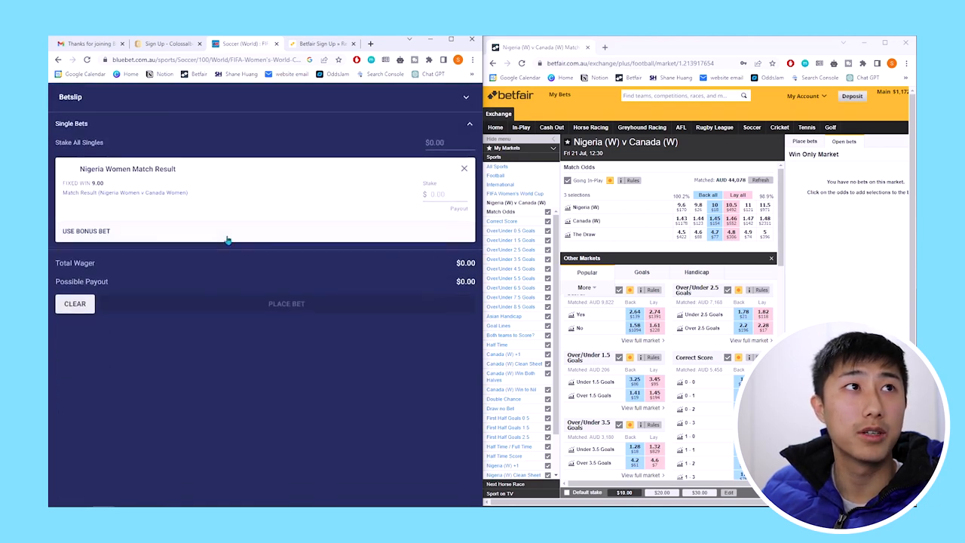
Step: Apply the $50 first deposit bonus for a $400 payout and start laying Nigeria (W) on Betfair
{"action": "left_click", "coordinate": [86, 231]}
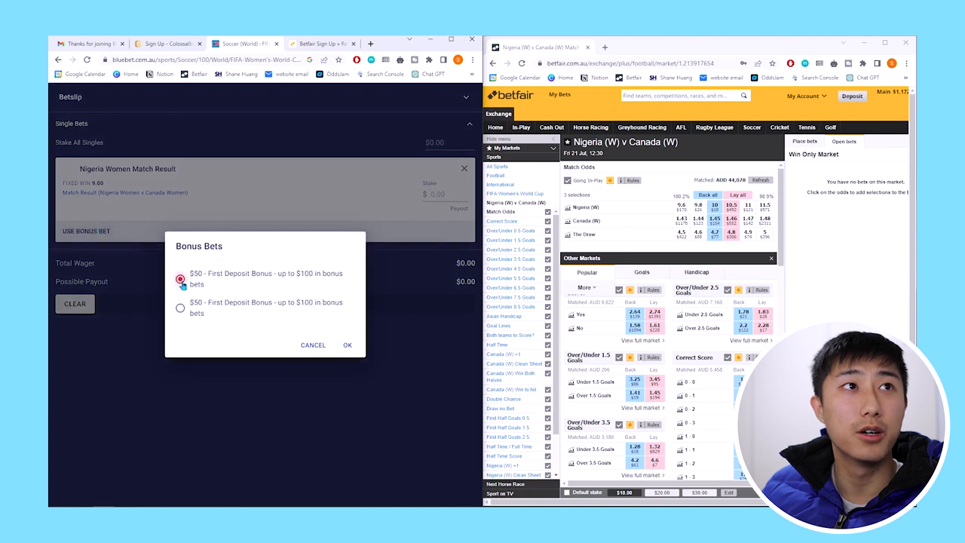
{"action": "left_click", "coordinate": [180, 279]}
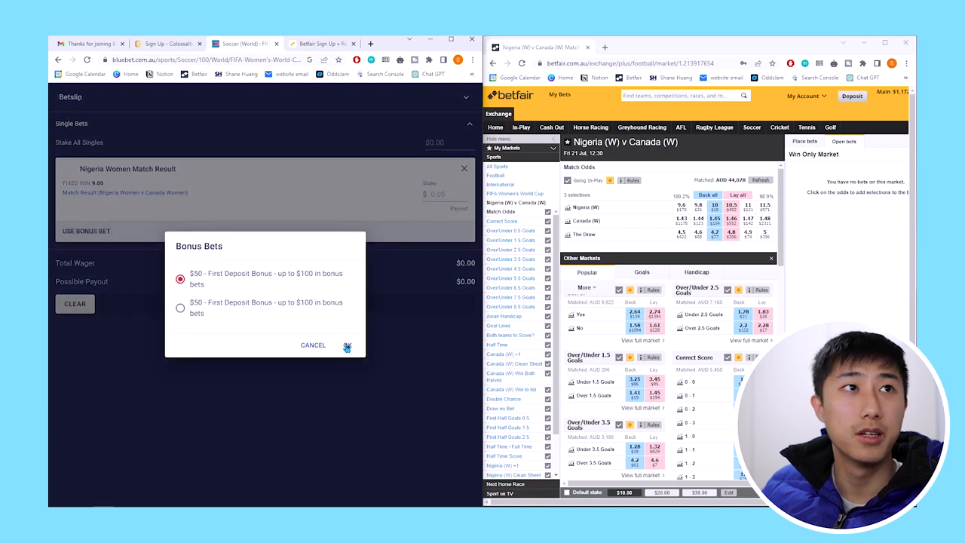
{"action": "left_click", "coordinate": [347, 345]}
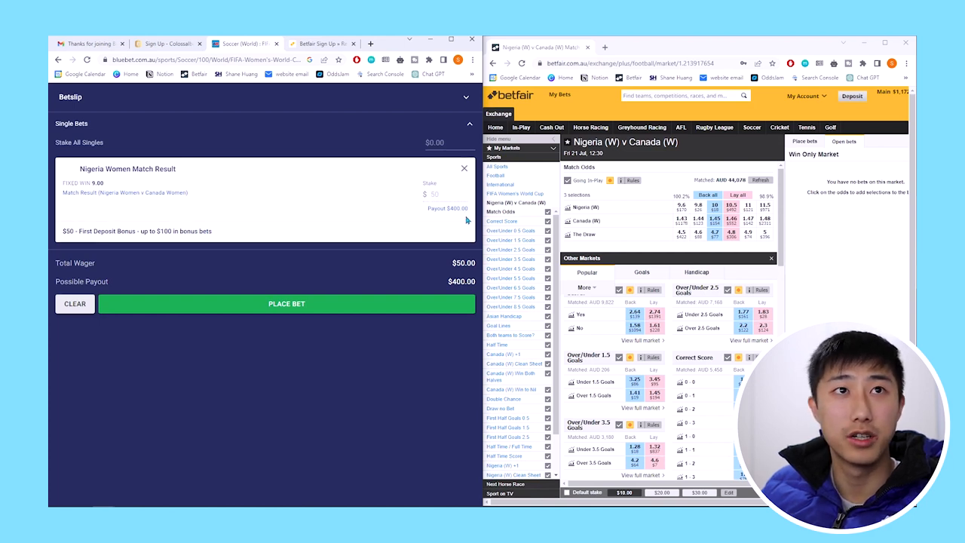
{"action": "left_click", "coordinate": [731, 204]}
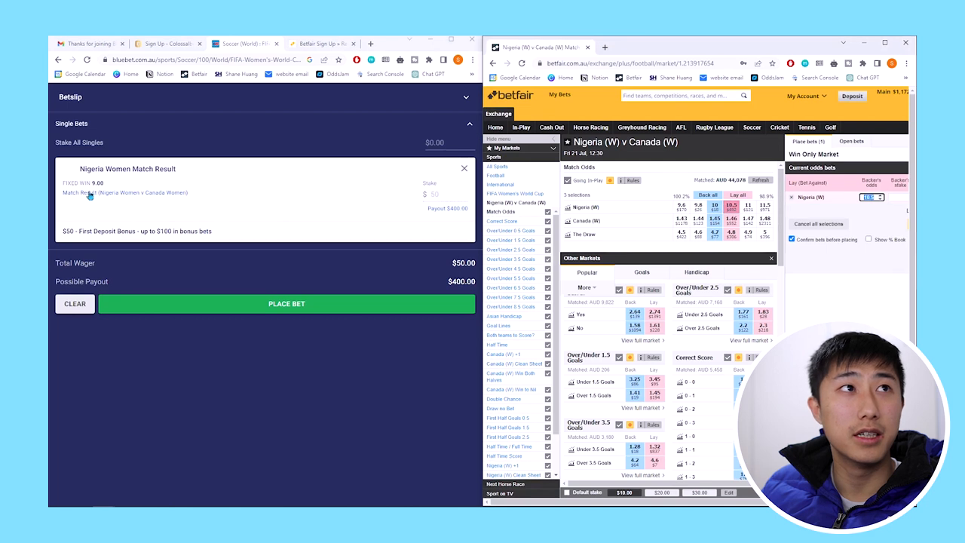
{"action": "mouse_move", "coordinate": [822, 214]}
{"action": "type", "text": "37.5"}
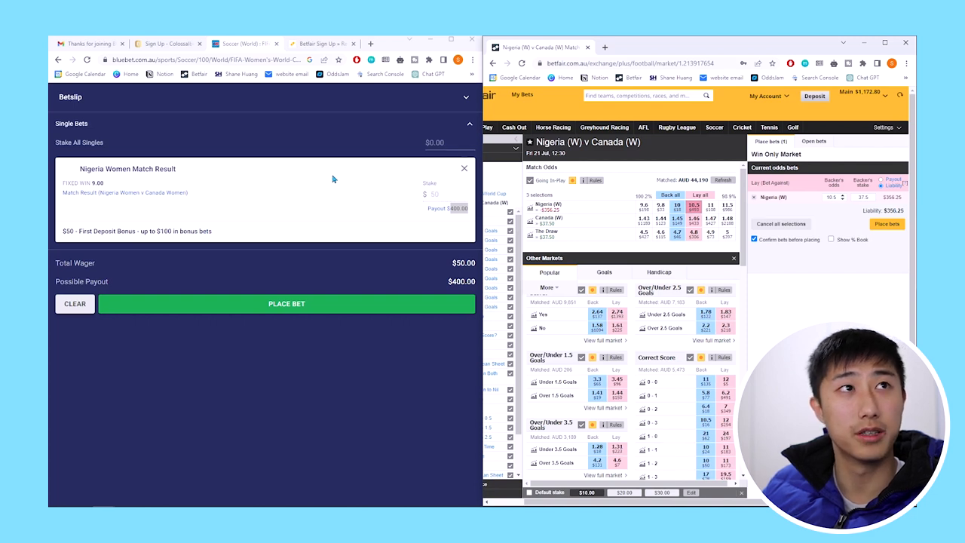
{"action": "mouse_move", "coordinate": [572, 220]}
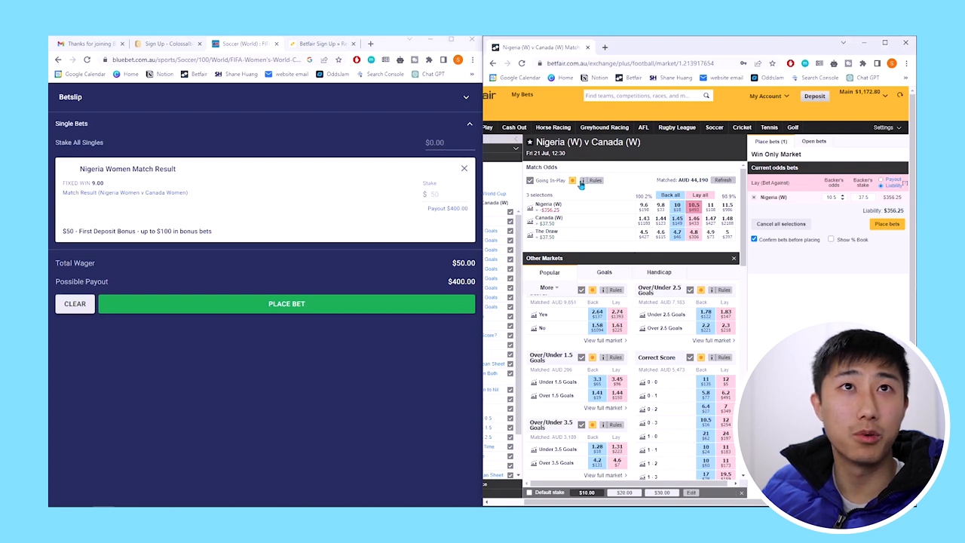
Step: Review the Betfair match odds market rules before betting
{"action": "left_click", "coordinate": [595, 180]}
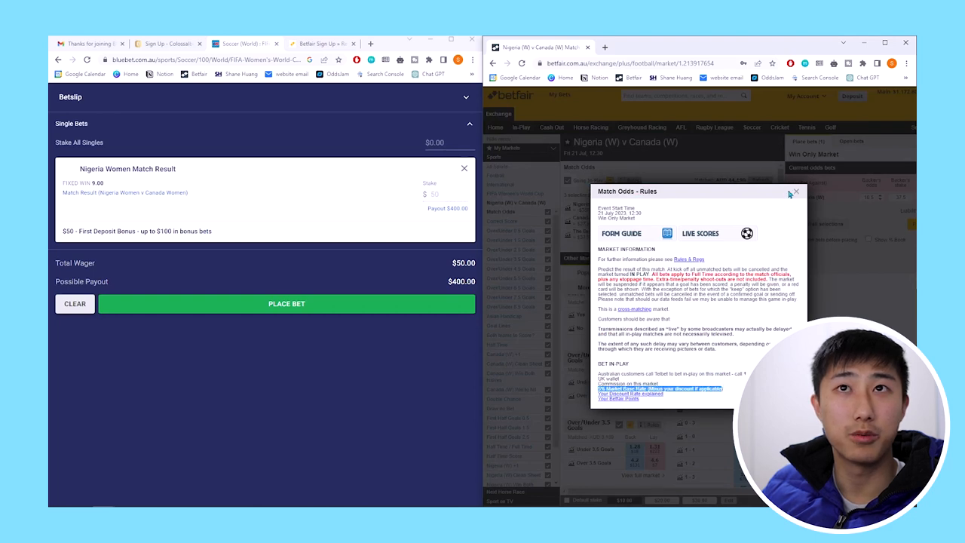
{"action": "left_click", "coordinate": [795, 191]}
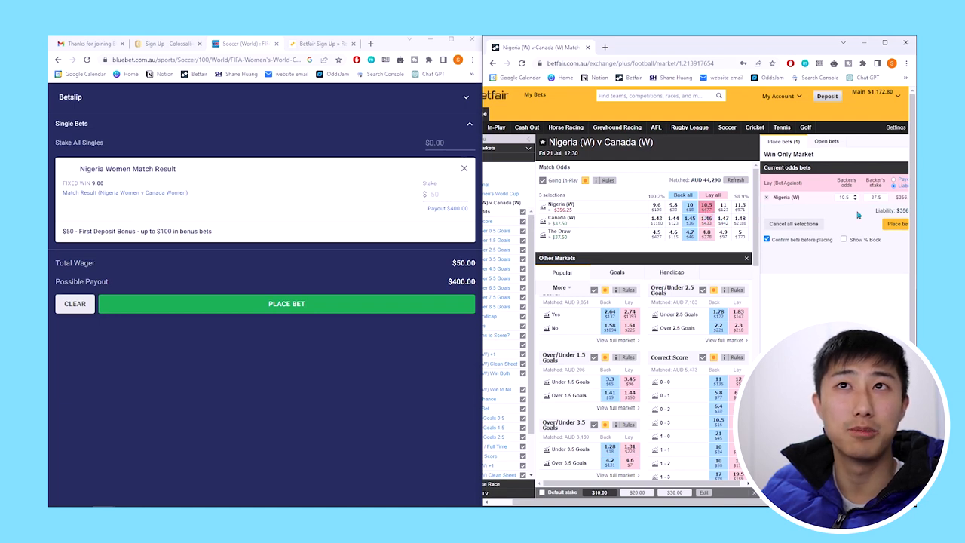
{"action": "left_click", "coordinate": [876, 196]}
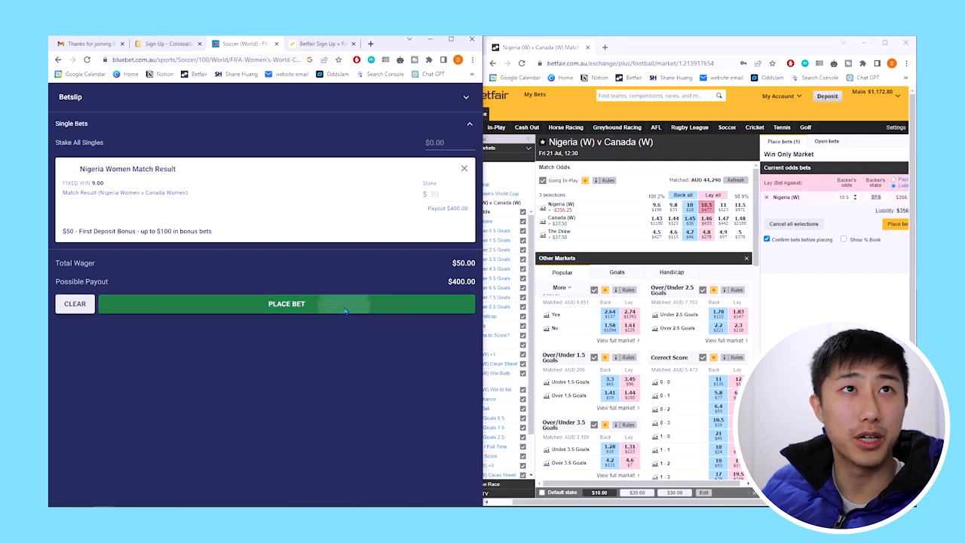
Step: Place the $50 Nigeria Women bonus bet and confirm the $37.50 lay of Nigeria (W) at 10.5
{"action": "left_click", "coordinate": [286, 303]}
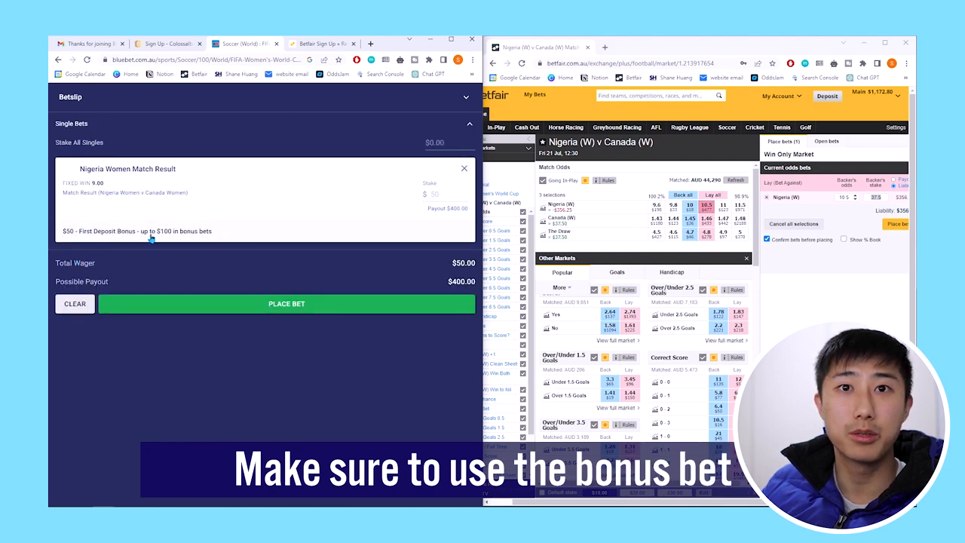
{"action": "left_click", "coordinate": [287, 303]}
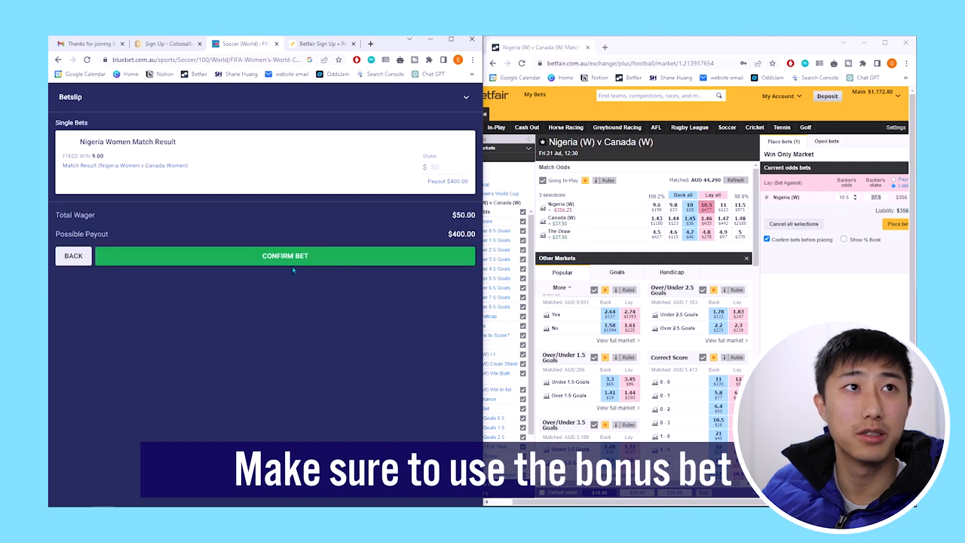
{"action": "left_click", "coordinate": [285, 256]}
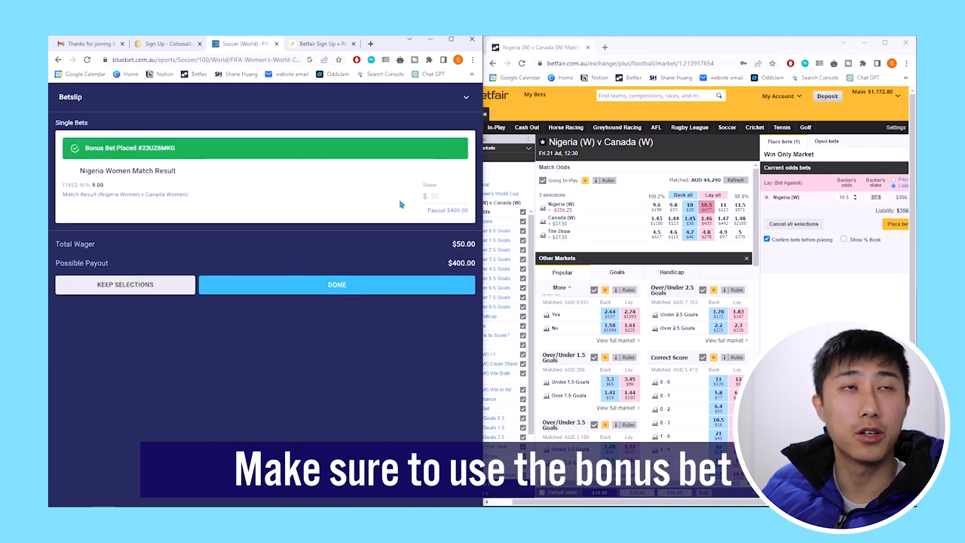
{"action": "left_click", "coordinate": [894, 225]}
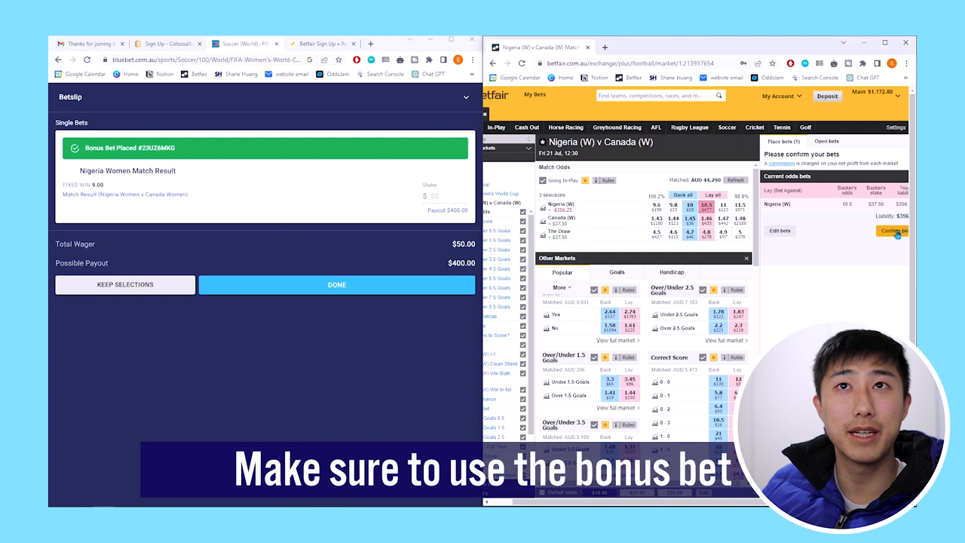
{"action": "left_click", "coordinate": [893, 230]}
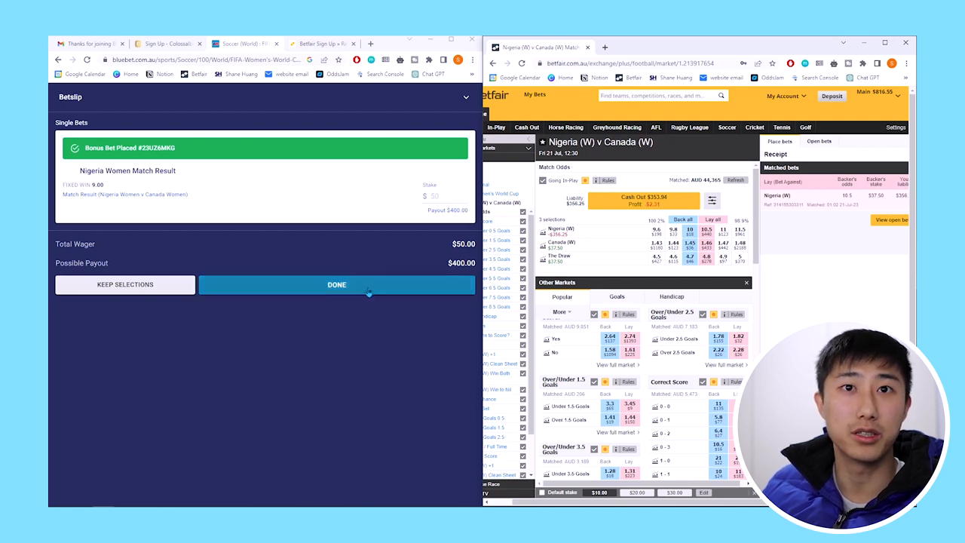
{"action": "left_click", "coordinate": [336, 284]}
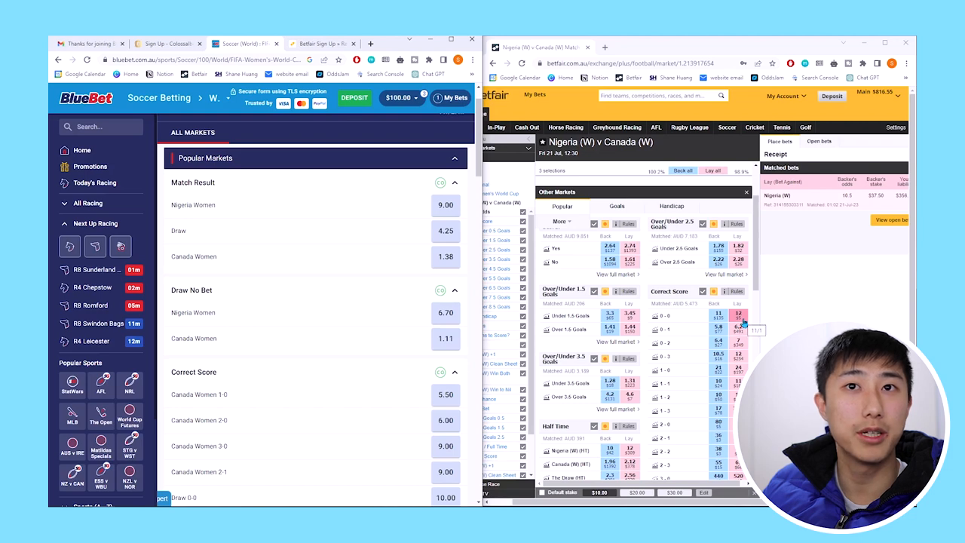
Step: Expand the Nigeria v Canada correct score odds with Show More and scroll back up
{"action": "scroll", "scroll_direction": "down", "scroll_amount": 3}
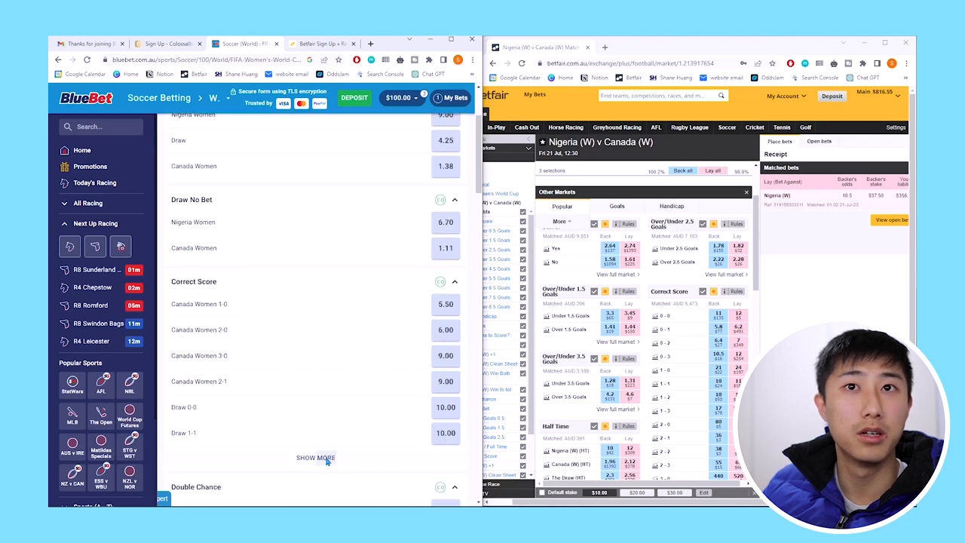
{"action": "left_click", "coordinate": [315, 458]}
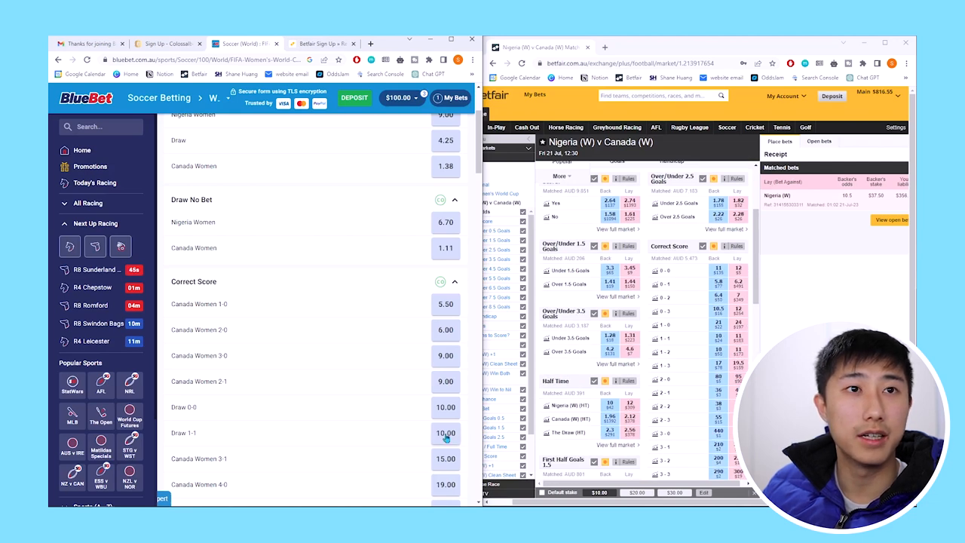
{"action": "scroll", "scroll_direction": "up", "scroll_amount": 3}
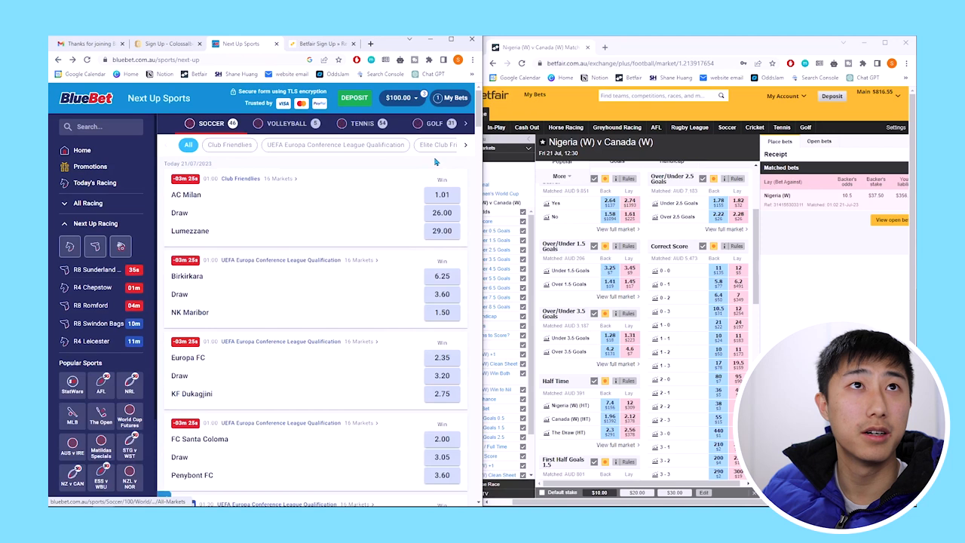
Step: Filter to FIFA Women's World Cup and open Philippines Women v Switzerland Women on both sites
{"action": "left_click", "coordinate": [340, 145]}
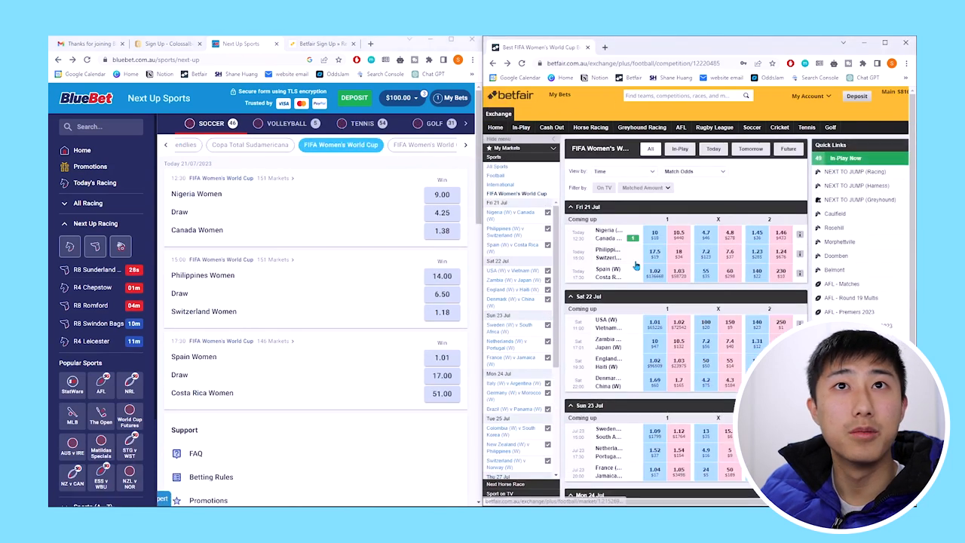
{"action": "mouse_move", "coordinate": [632, 269]}
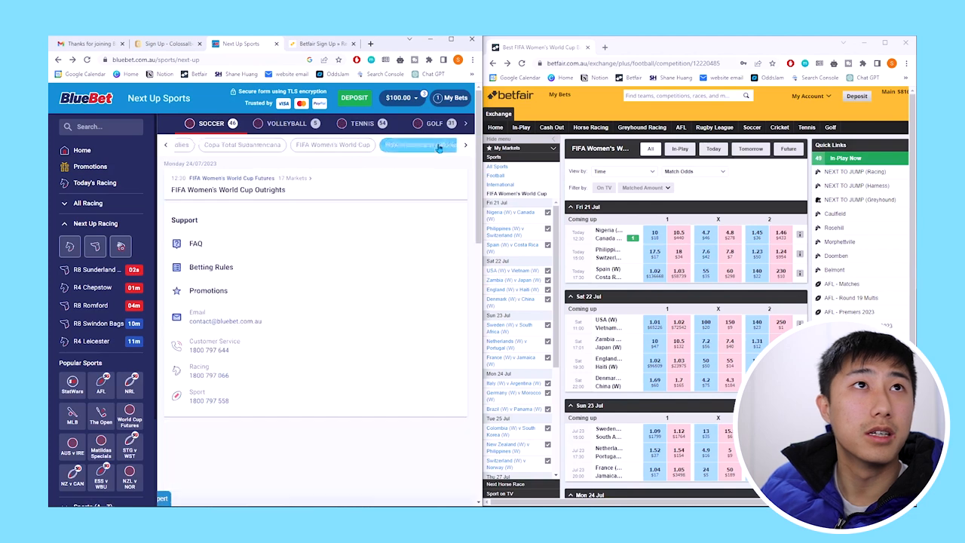
{"action": "left_click", "coordinate": [419, 144]}
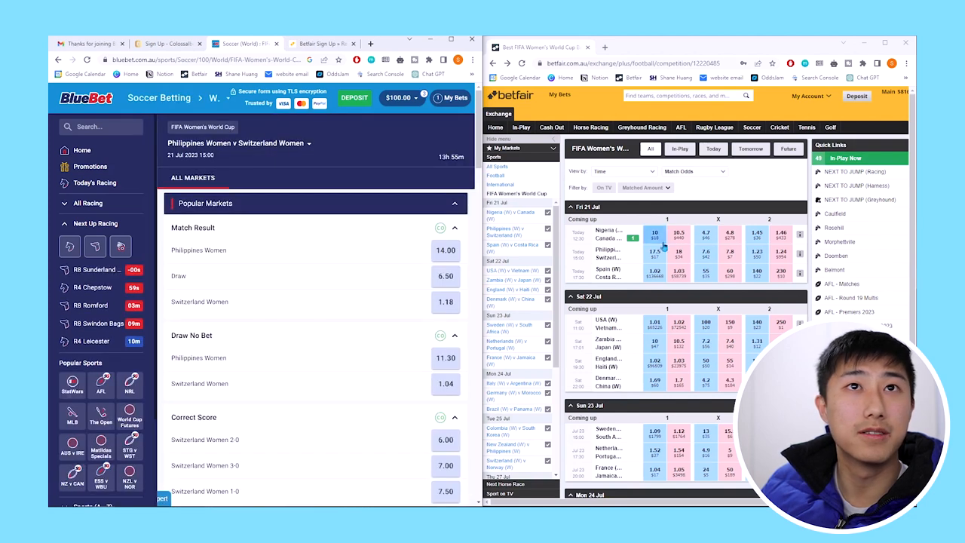
{"action": "left_click", "coordinate": [609, 253]}
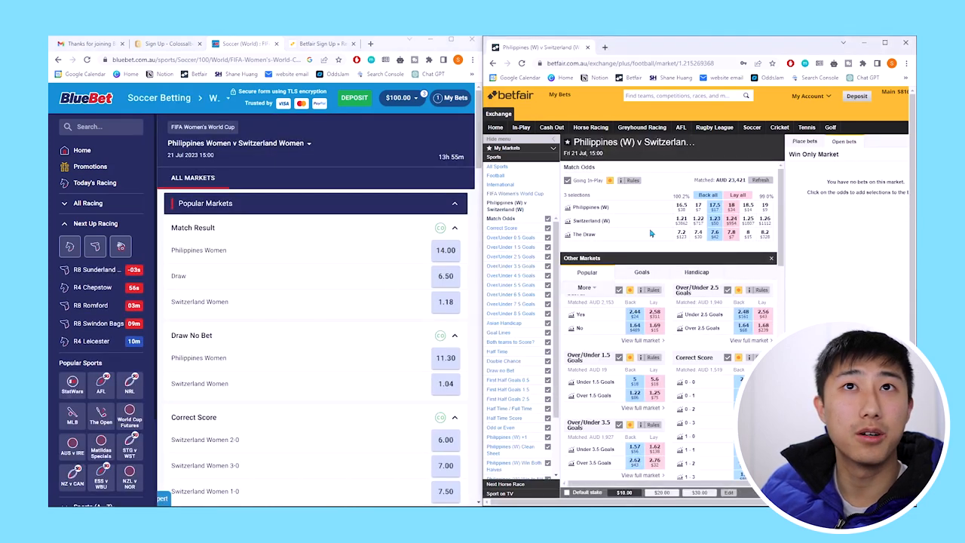
Step: Scroll both match pages down toward the Correct Score markets
{"action": "scroll", "scroll_direction": "down", "scroll_amount": 3}
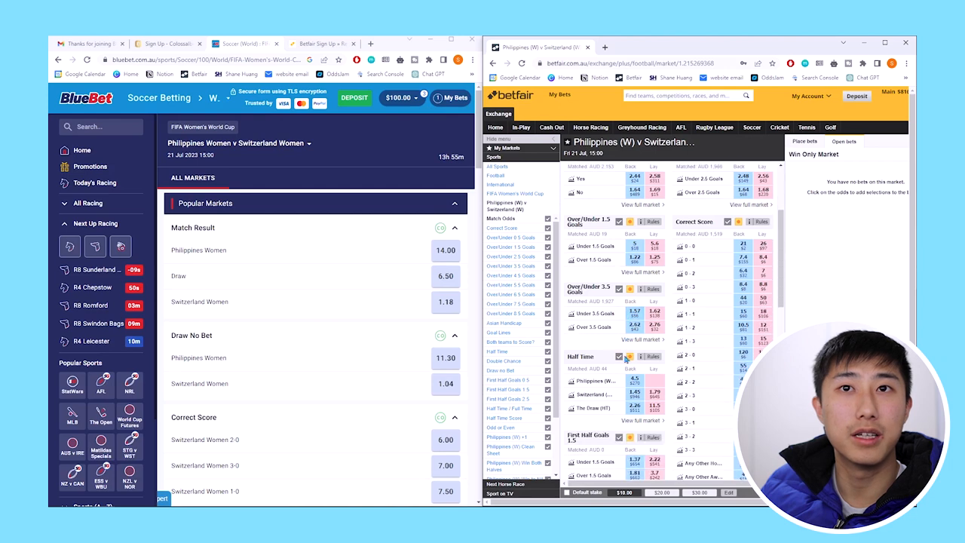
{"action": "scroll", "scroll_direction": "down", "scroll_amount": 3}
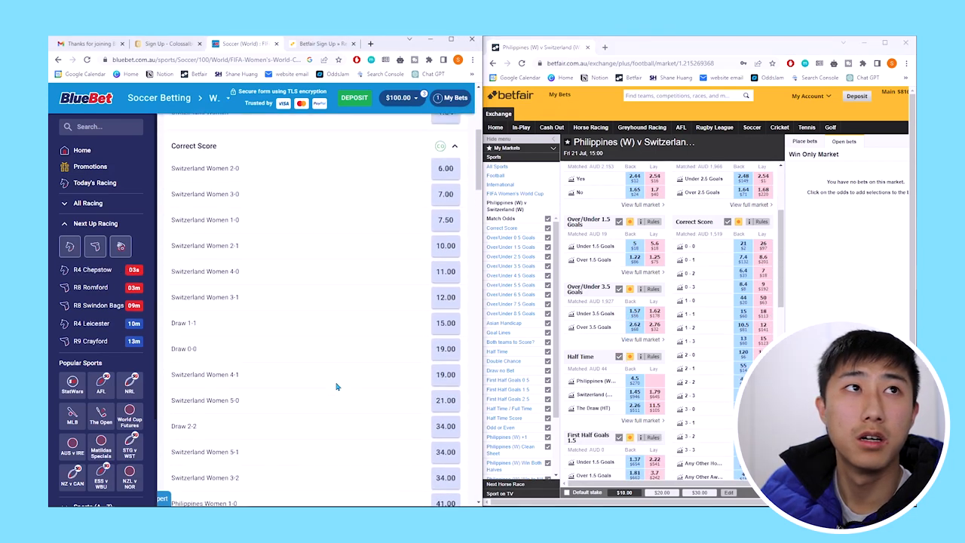
{"action": "mouse_move", "coordinate": [392, 300]}
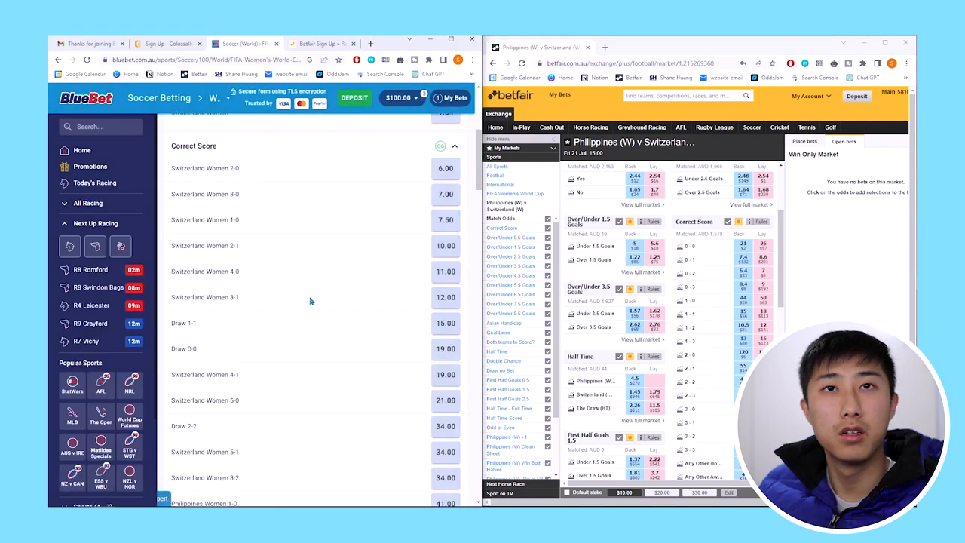
{"action": "mouse_move", "coordinate": [250, 220]}
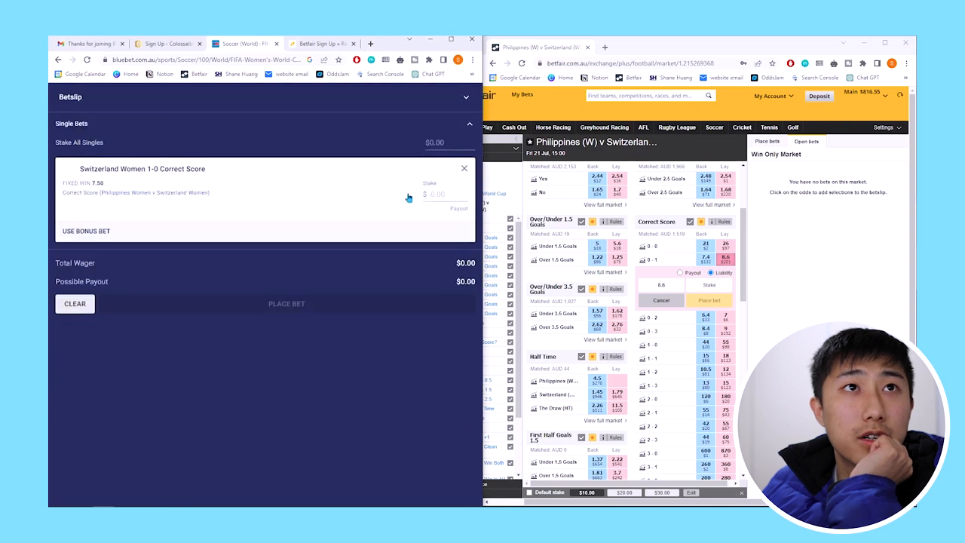
Step: Apply the $50 first-deposit bonus bet to Switzerland Women 1-0 correct score for a $325 payout
{"action": "left_click", "coordinate": [86, 231]}
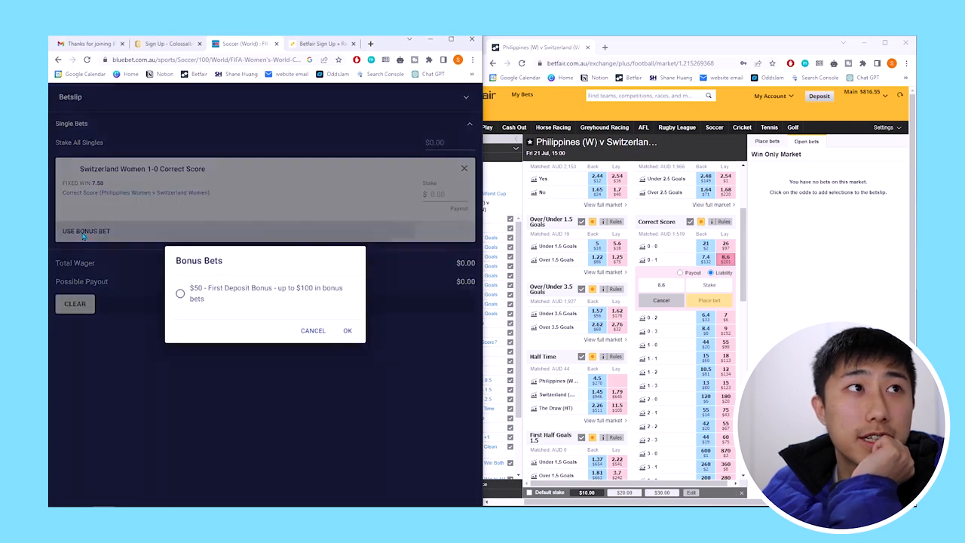
{"action": "left_click", "coordinate": [180, 292]}
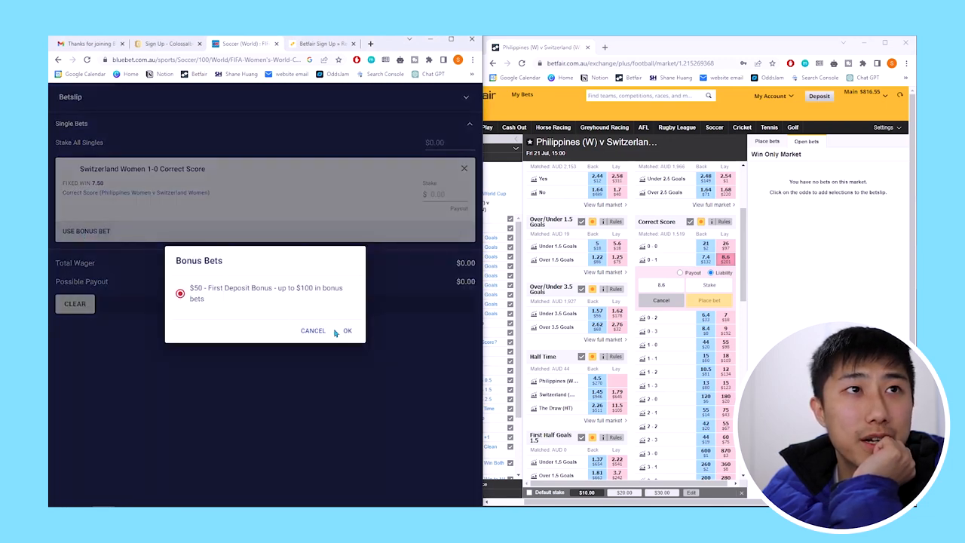
{"action": "left_click", "coordinate": [348, 330]}
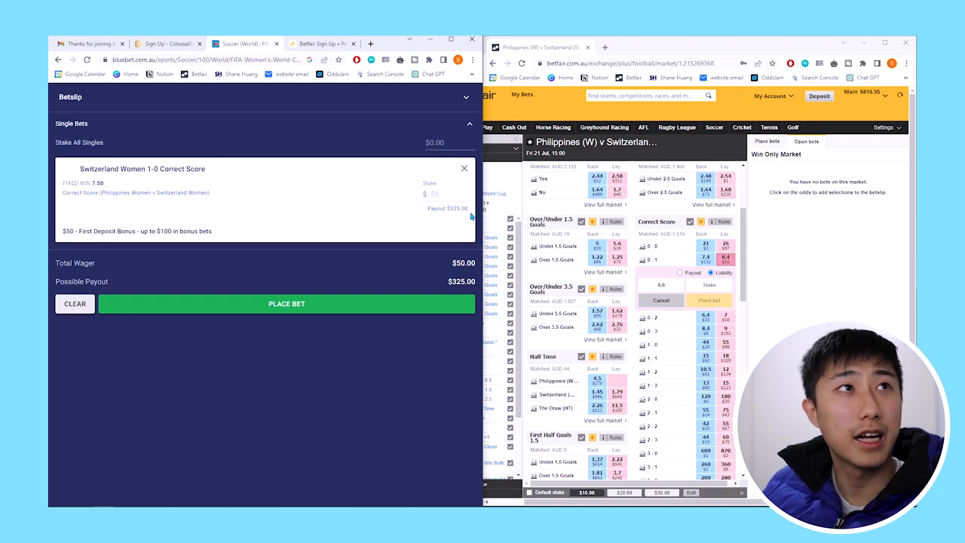
{"action": "mouse_move", "coordinate": [106, 187]}
{"action": "type", "text": "37.5"}
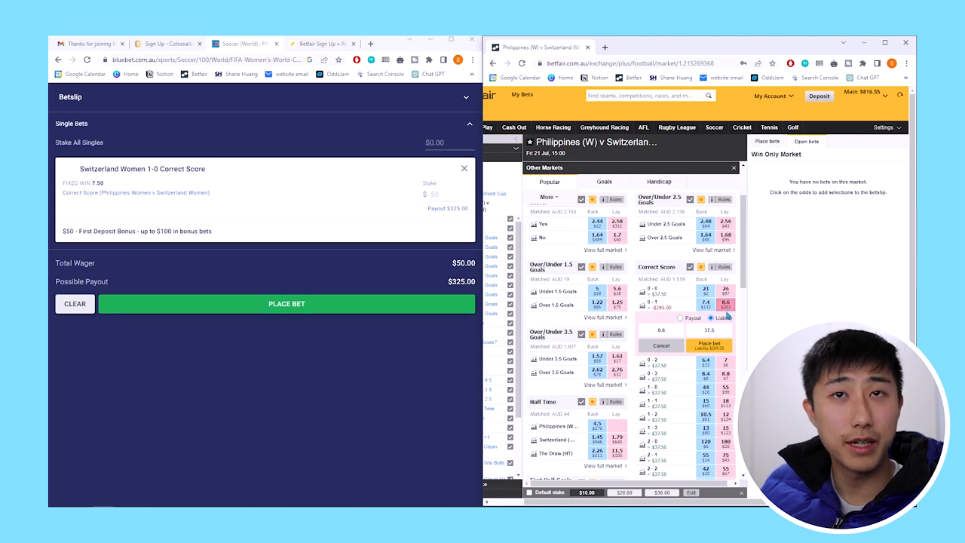
{"action": "mouse_move", "coordinate": [726, 311]}
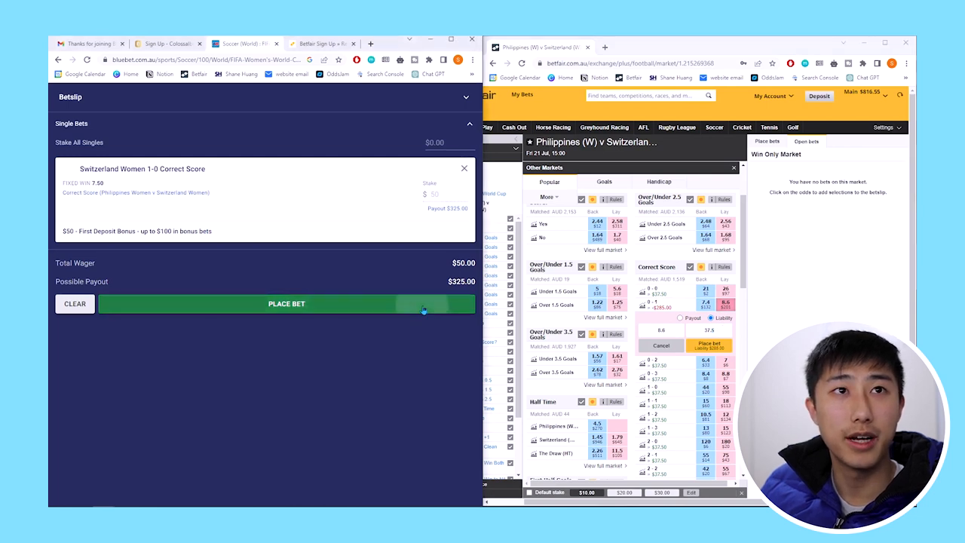
Step: Confirm the $50 Switzerland Women 1-0 bonus bet and the $37.50 Betfair lay on 0-1 at 8.6
{"action": "left_click", "coordinate": [286, 303]}
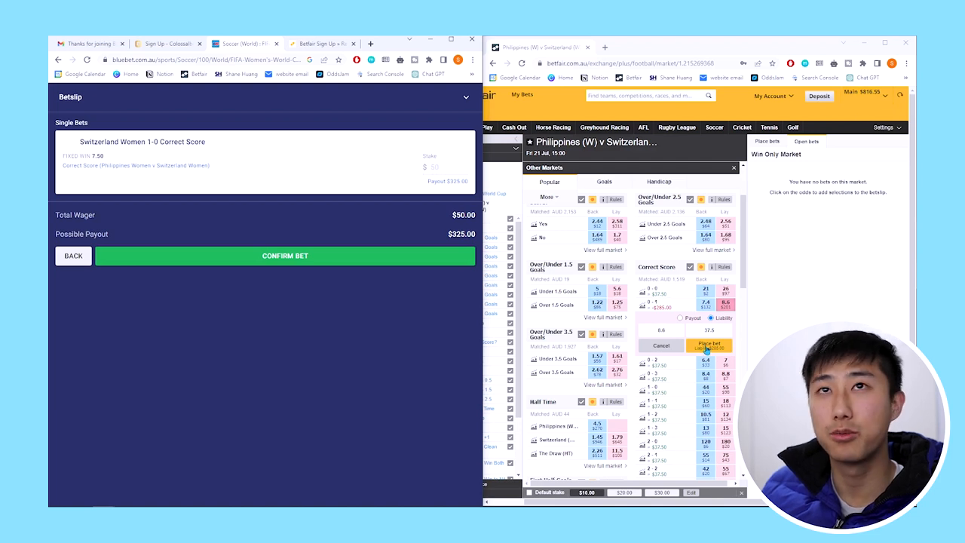
{"action": "mouse_move", "coordinate": [737, 264]}
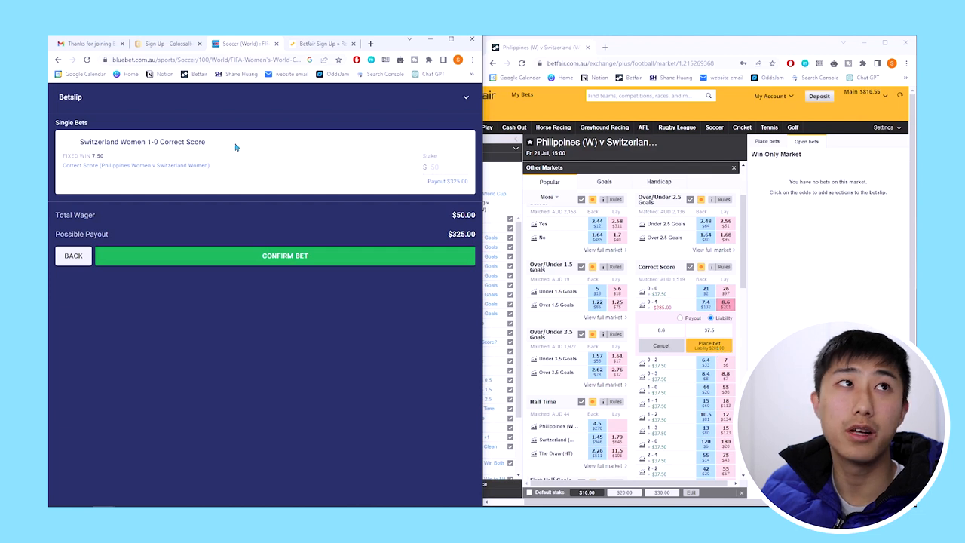
{"action": "mouse_move", "coordinate": [322, 135]}
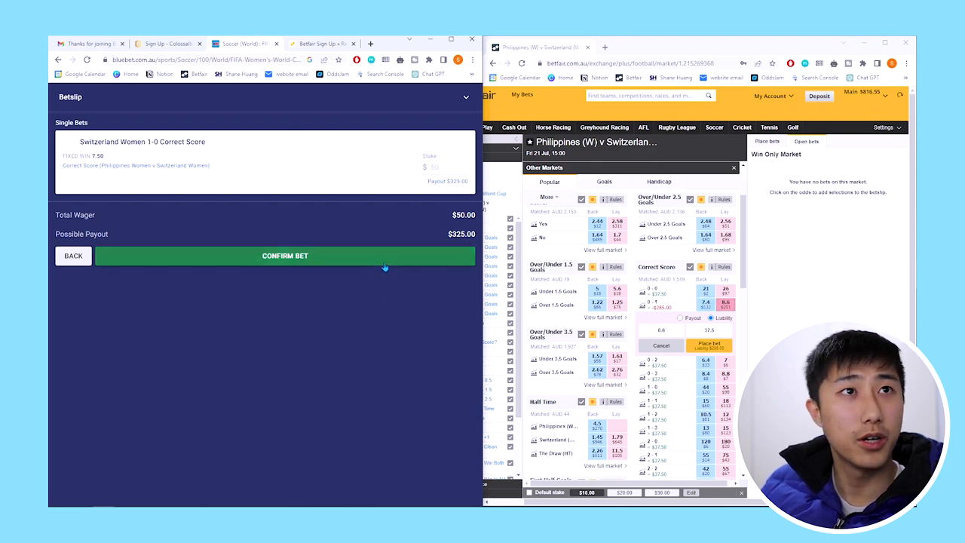
{"action": "left_click", "coordinate": [285, 255]}
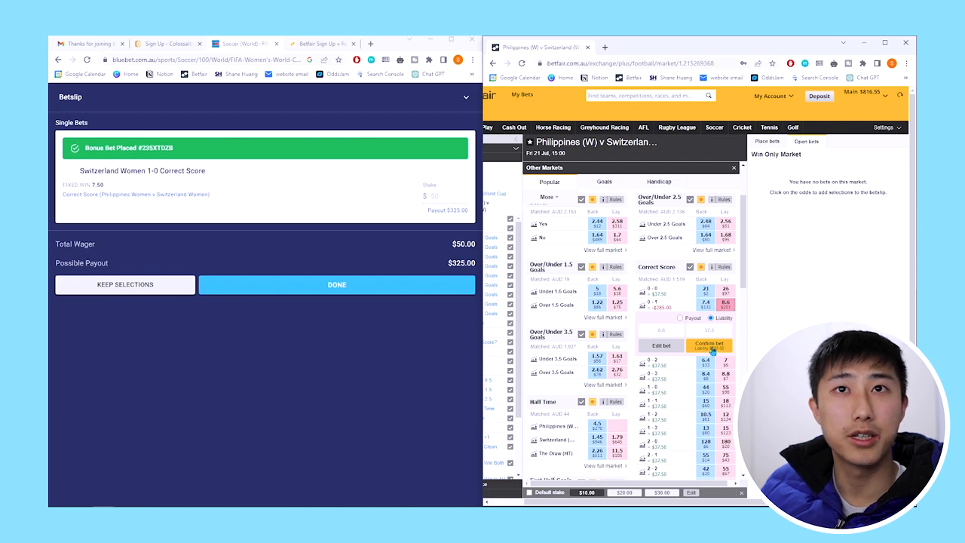
{"action": "left_click", "coordinate": [709, 344]}
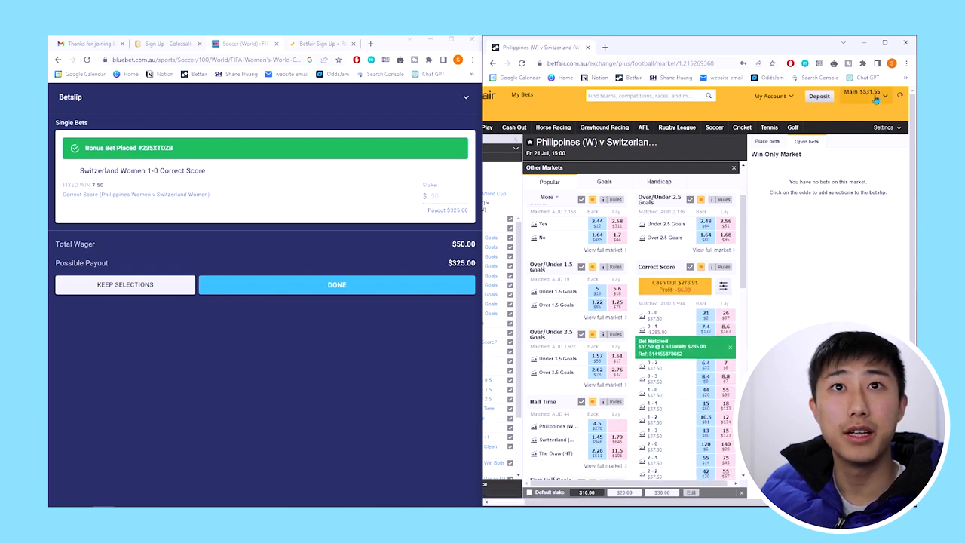
Step: Show the Betfair main balance details and go to the account activity page
{"action": "left_click", "coordinate": [866, 94]}
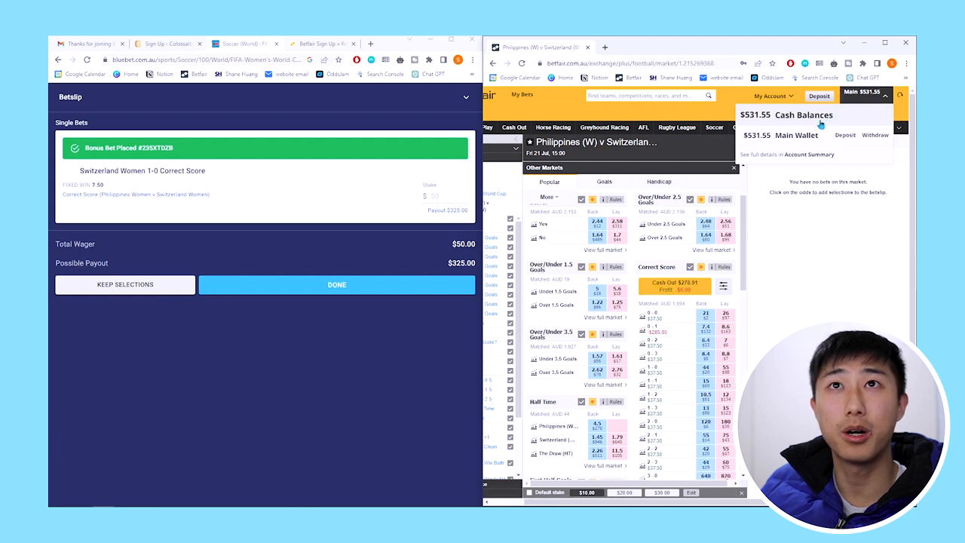
{"action": "left_click", "coordinate": [772, 95]}
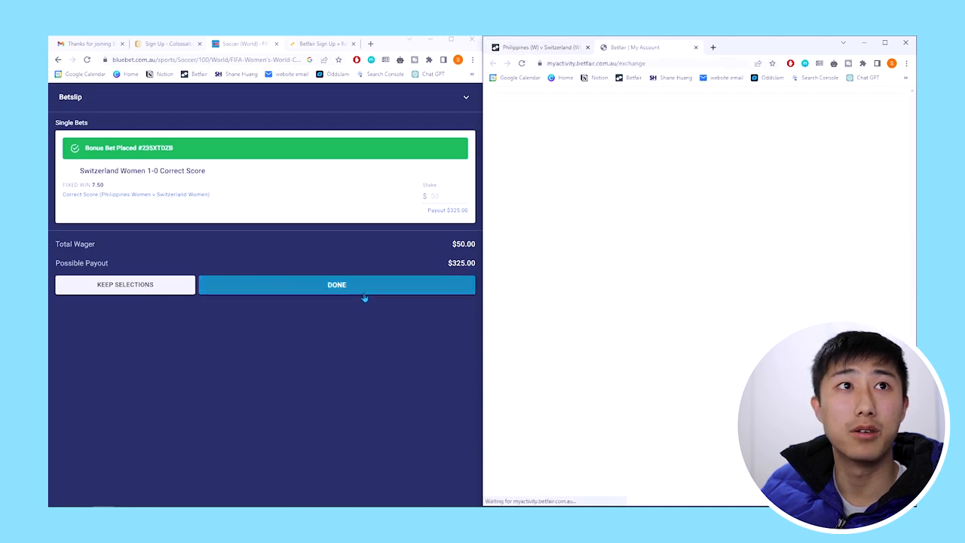
Step: Dismiss the BlueBet confirmation and review Betfair's matched, unmatched and settled exchange bets
{"action": "left_click", "coordinate": [336, 285]}
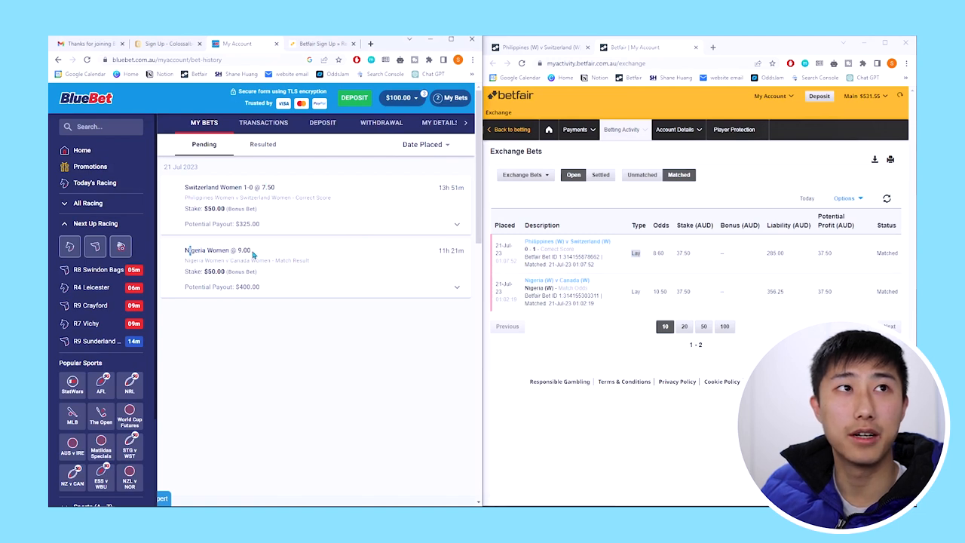
{"action": "double_click", "coordinate": [660, 292]}
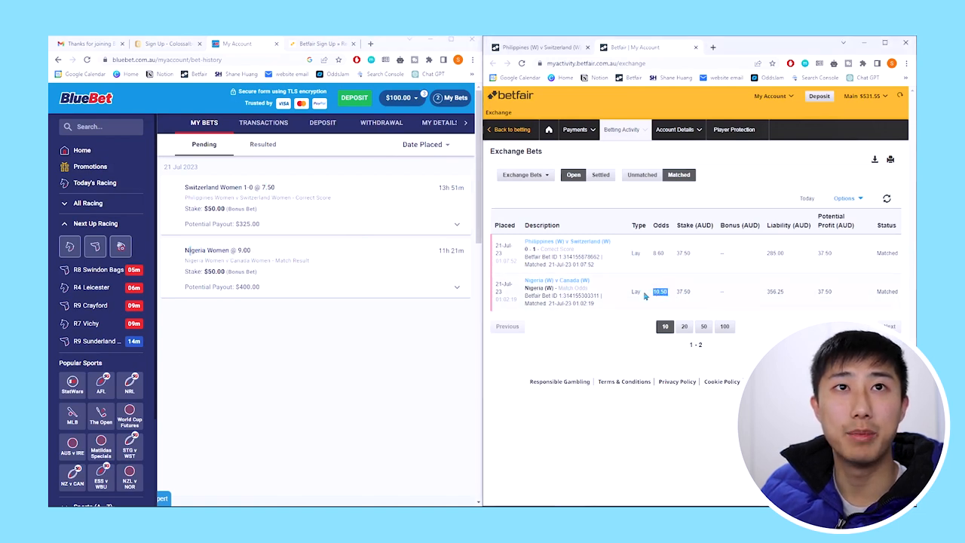
{"action": "left_click", "coordinate": [562, 285]}
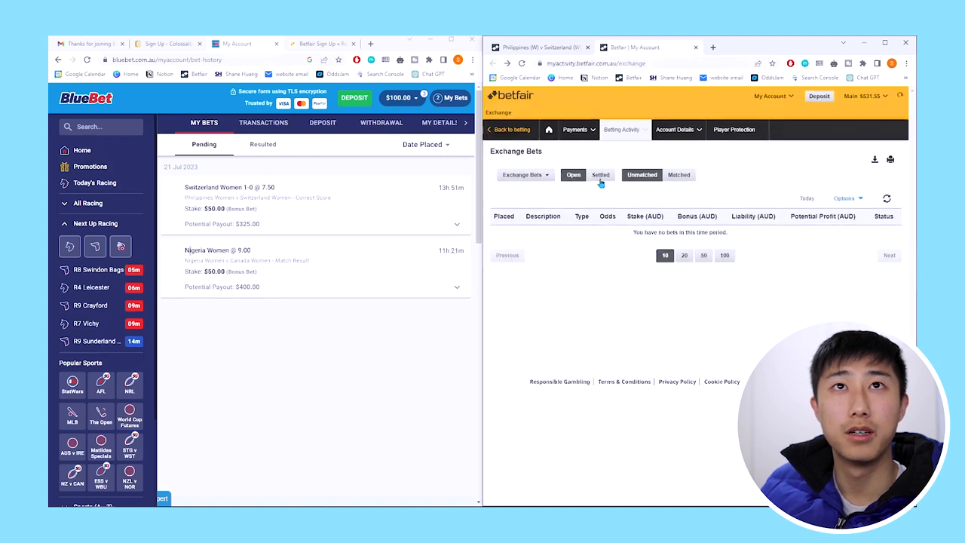
{"action": "left_click", "coordinate": [601, 174]}
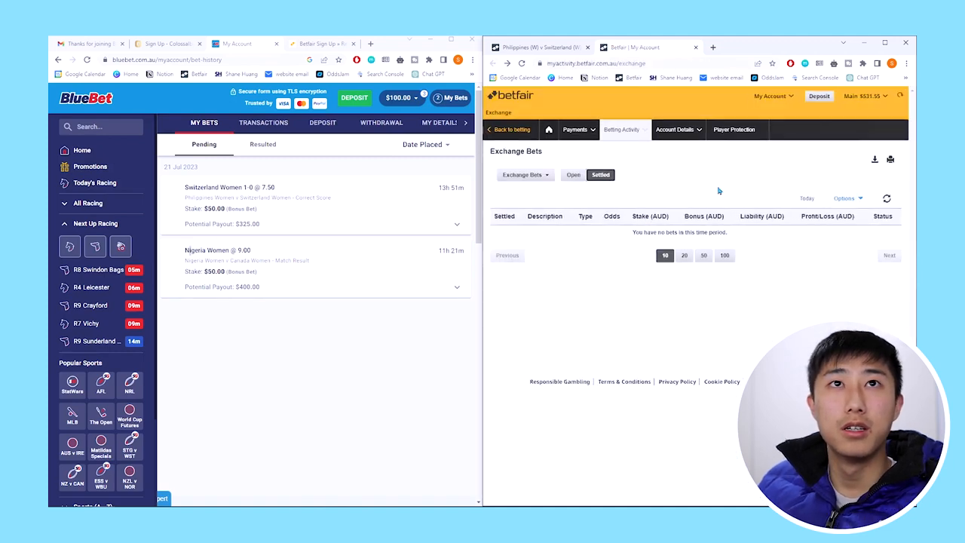
{"action": "left_click", "coordinate": [573, 175]}
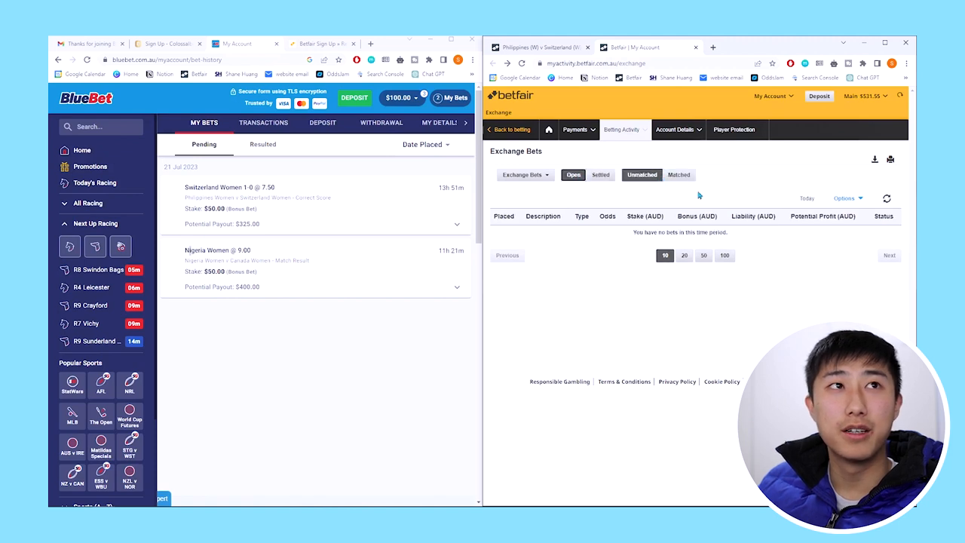
{"action": "mouse_move", "coordinate": [280, 257]}
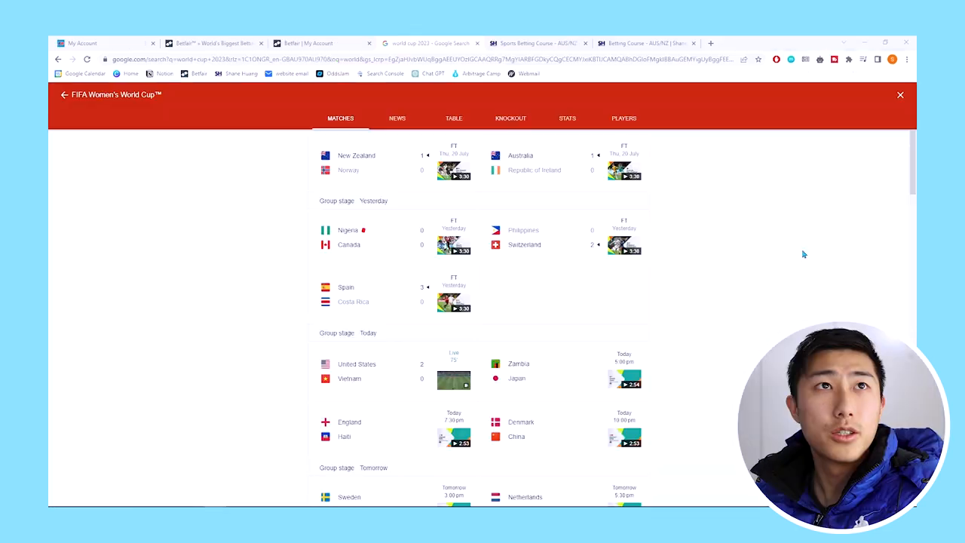
{"action": "mouse_move", "coordinate": [732, 264]}
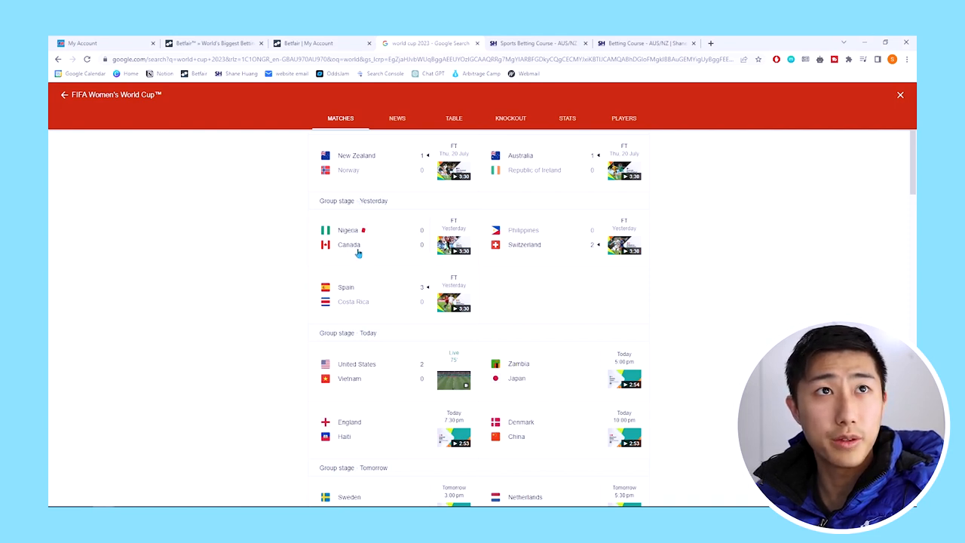
{"action": "mouse_move", "coordinate": [595, 240]}
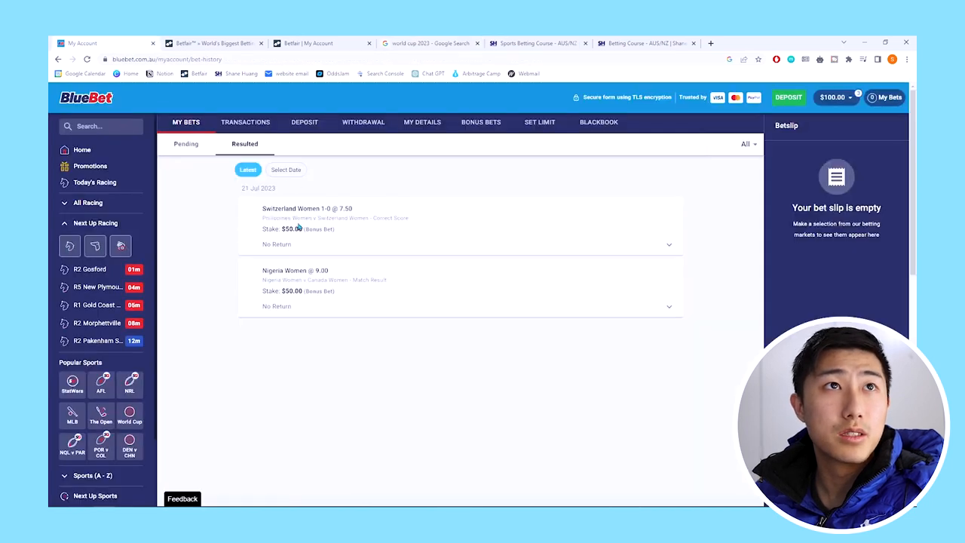
{"action": "left_click_drag", "start_coordinate": [303, 209], "coordinate": [353, 209]}
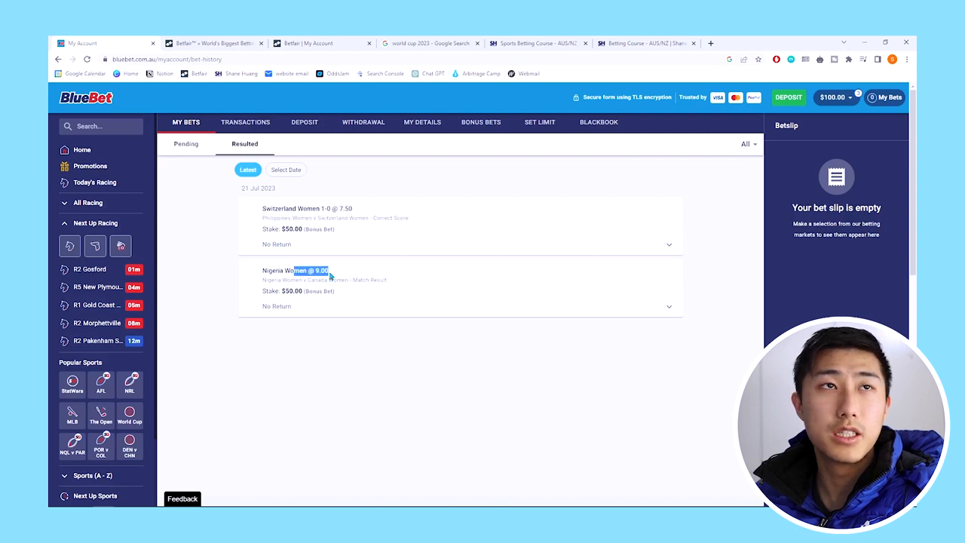
{"action": "mouse_move", "coordinate": [356, 297]}
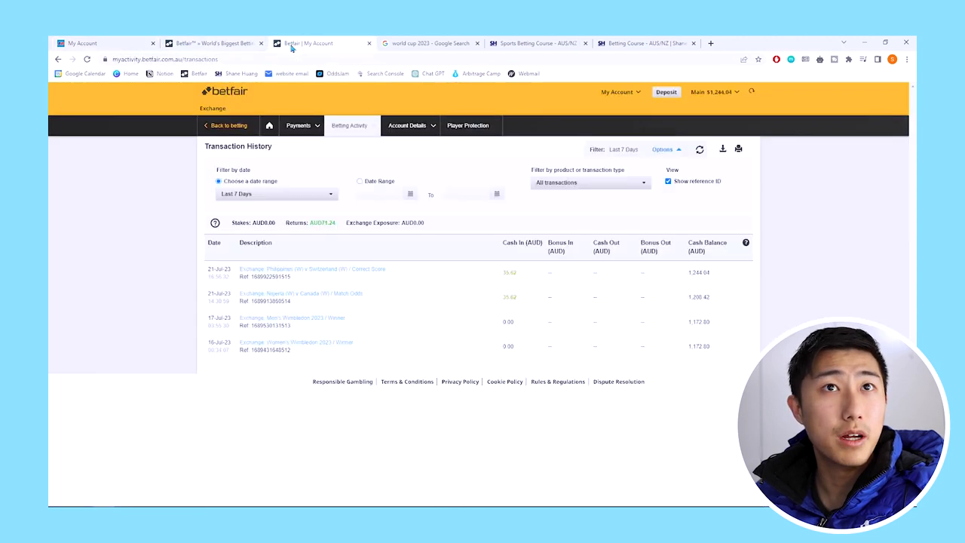
{"action": "left_click", "coordinate": [349, 125]}
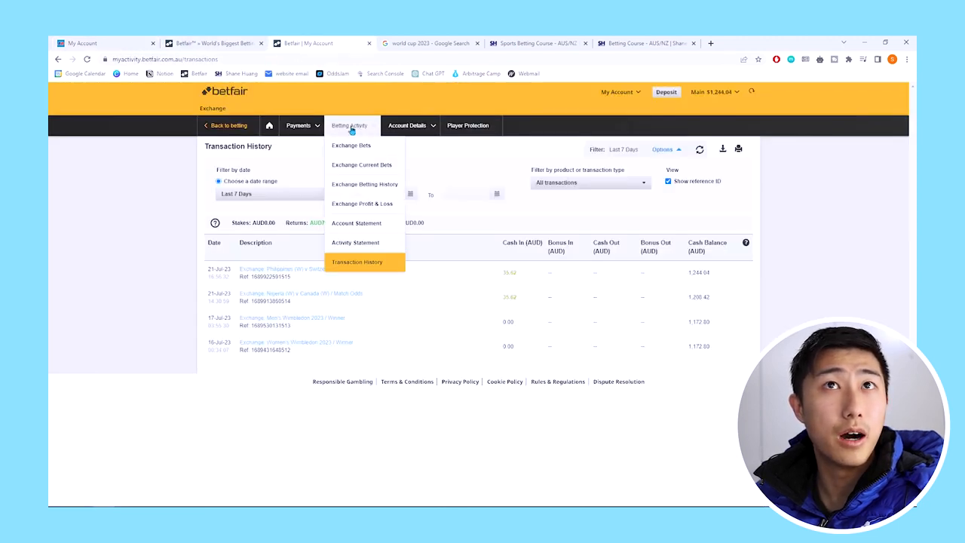
{"action": "left_click", "coordinate": [351, 145]}
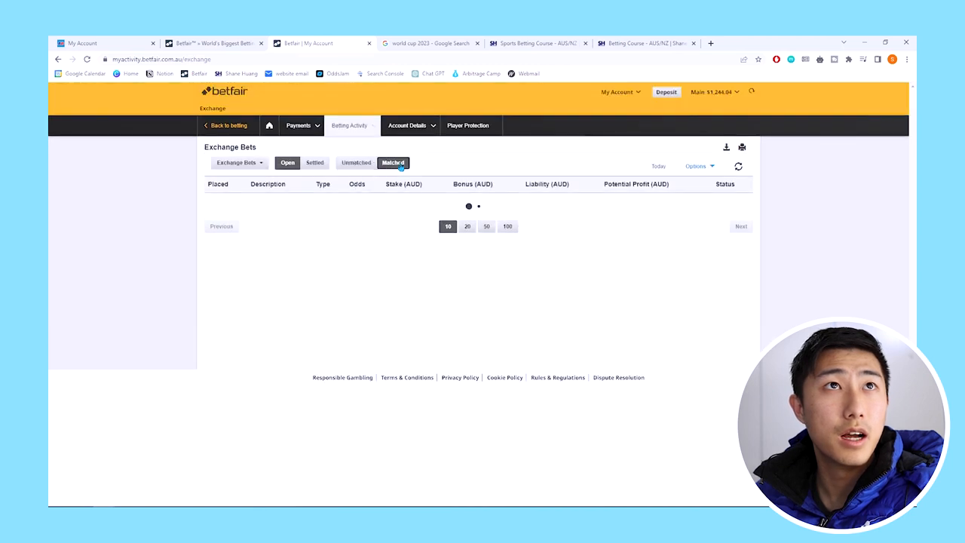
{"action": "left_click", "coordinate": [315, 163]}
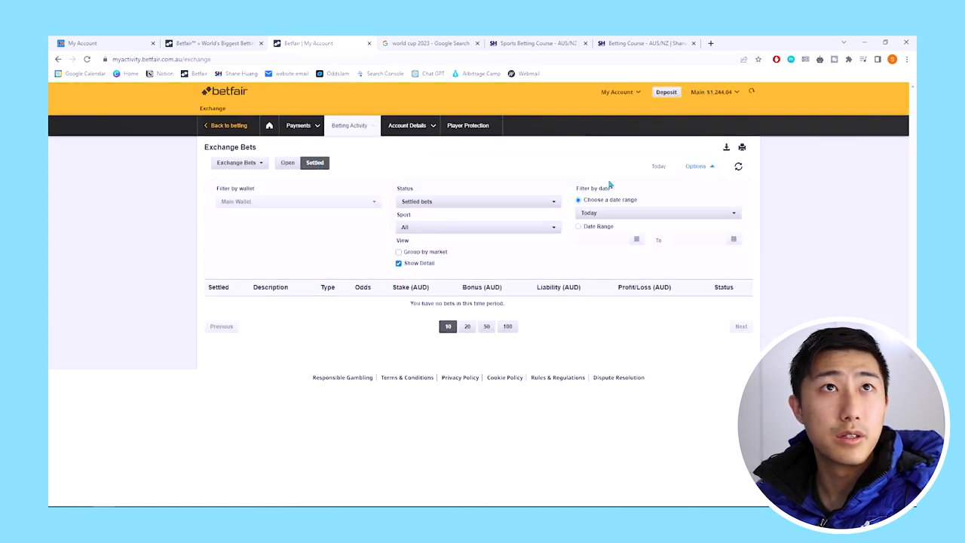
{"action": "left_click", "coordinate": [656, 213]}
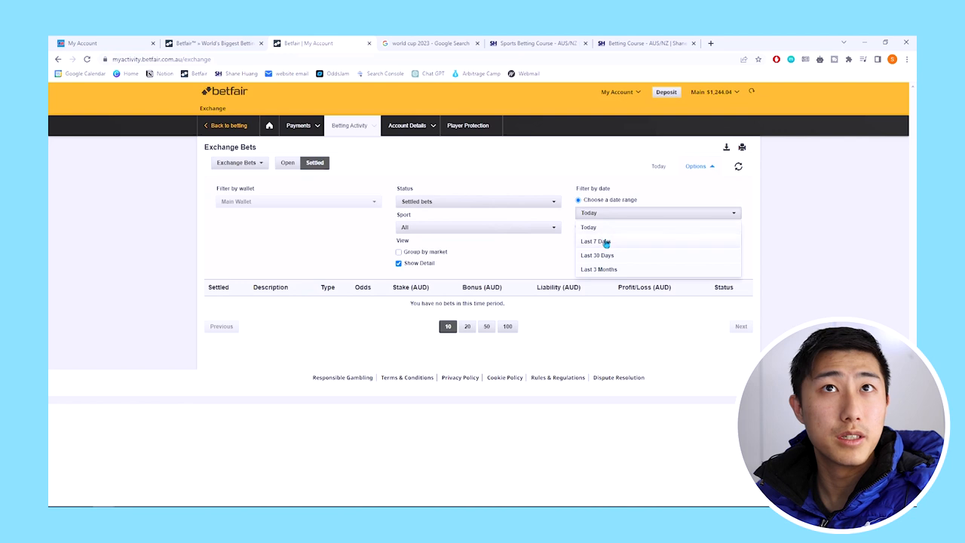
{"action": "left_click", "coordinate": [595, 241]}
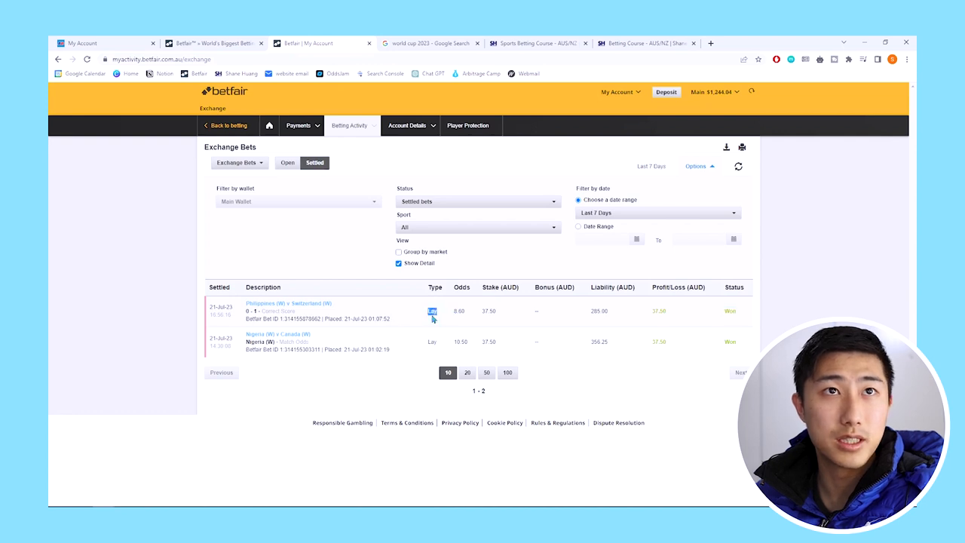
{"action": "mouse_move", "coordinate": [289, 311]}
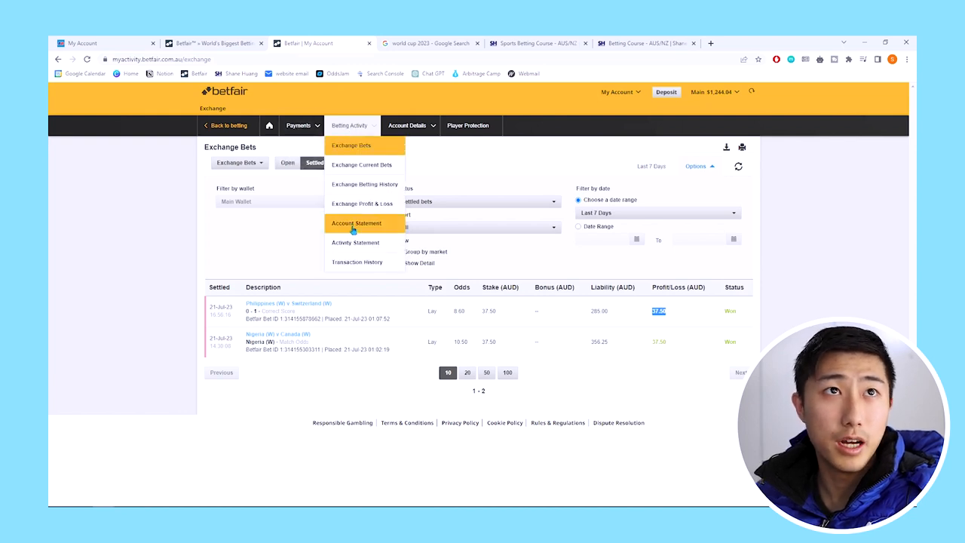
{"action": "left_click", "coordinate": [357, 261]}
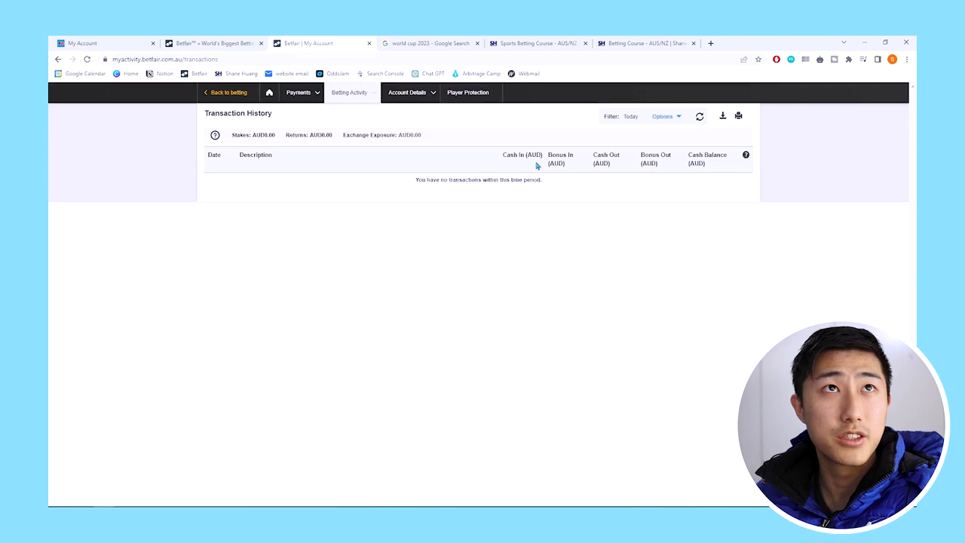
{"action": "left_click", "coordinate": [663, 148]}
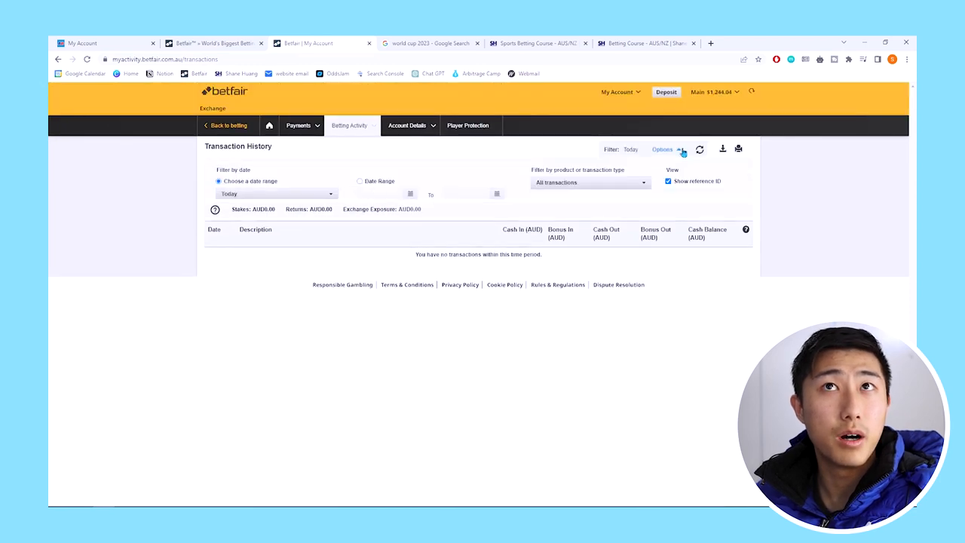
{"action": "left_click", "coordinate": [277, 194]}
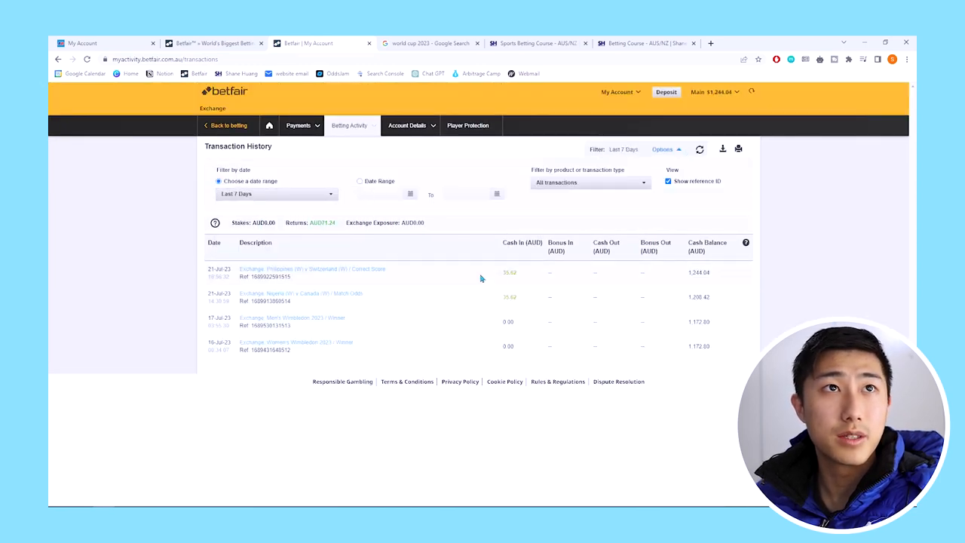
{"action": "mouse_move", "coordinate": [518, 300]}
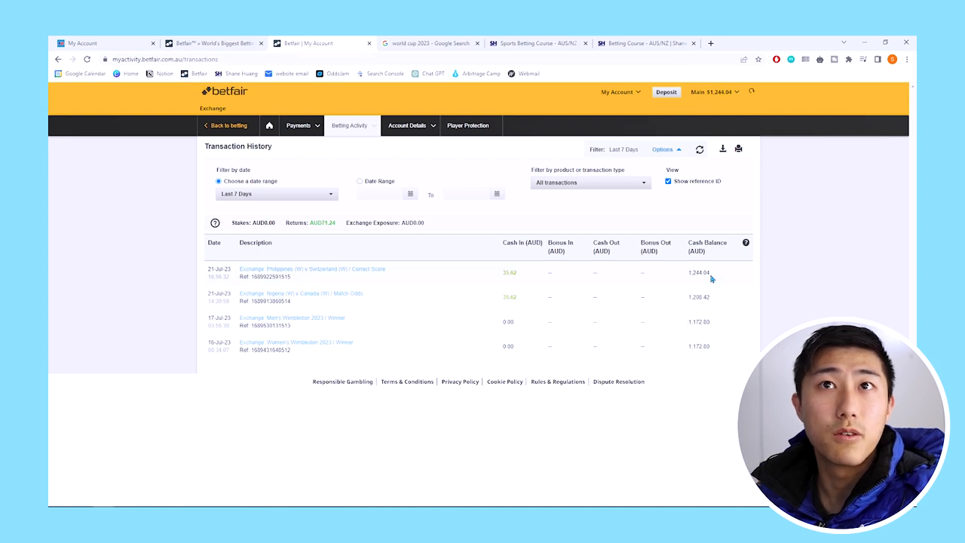
{"action": "mouse_move", "coordinate": [520, 279]}
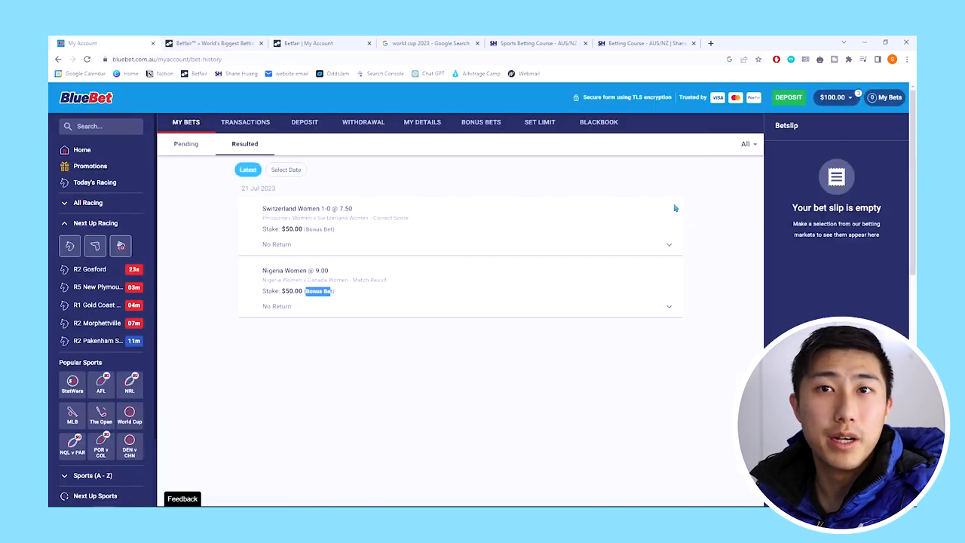
{"action": "mouse_move", "coordinate": [663, 214]}
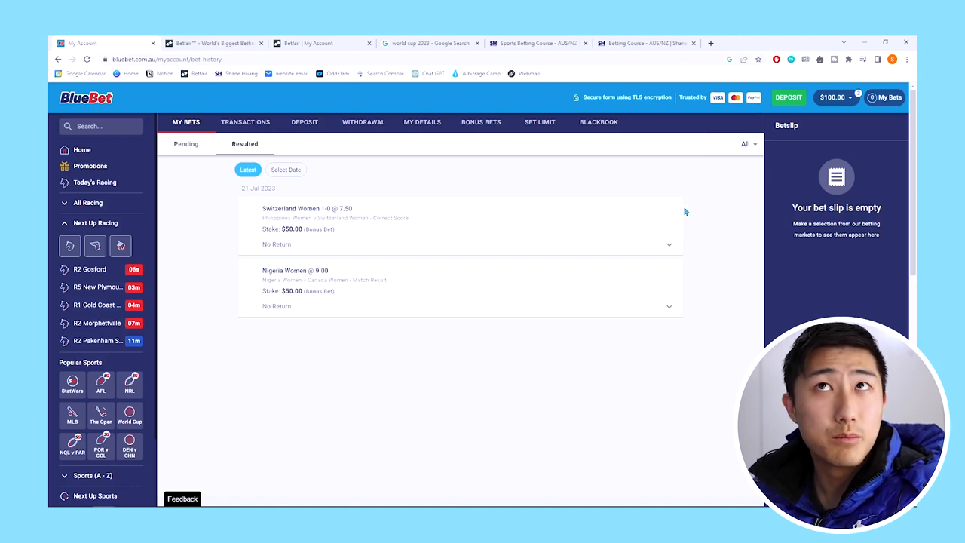
Step: Check the account summary for bonus bets, then return to the BlueBet home page
{"action": "left_click", "coordinate": [885, 97]}
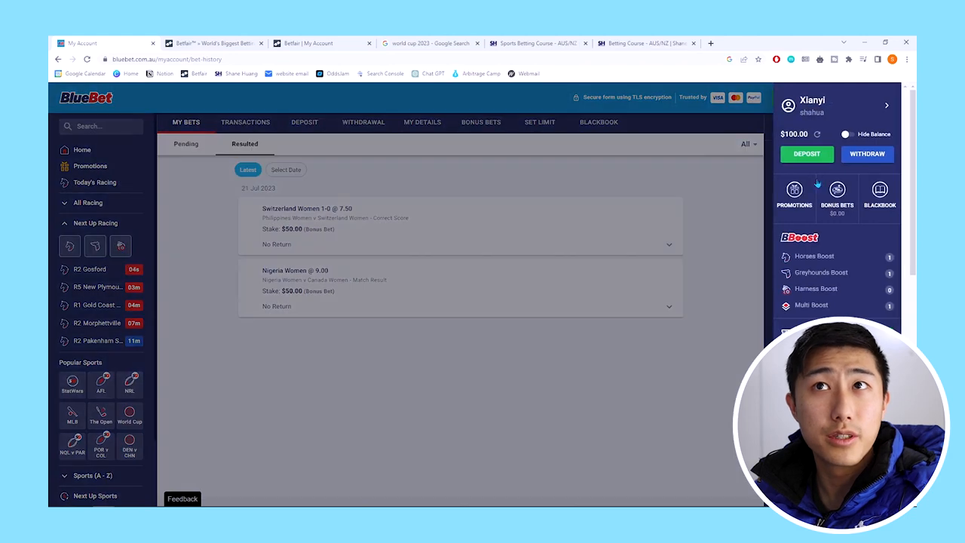
{"action": "mouse_move", "coordinate": [770, 150]}
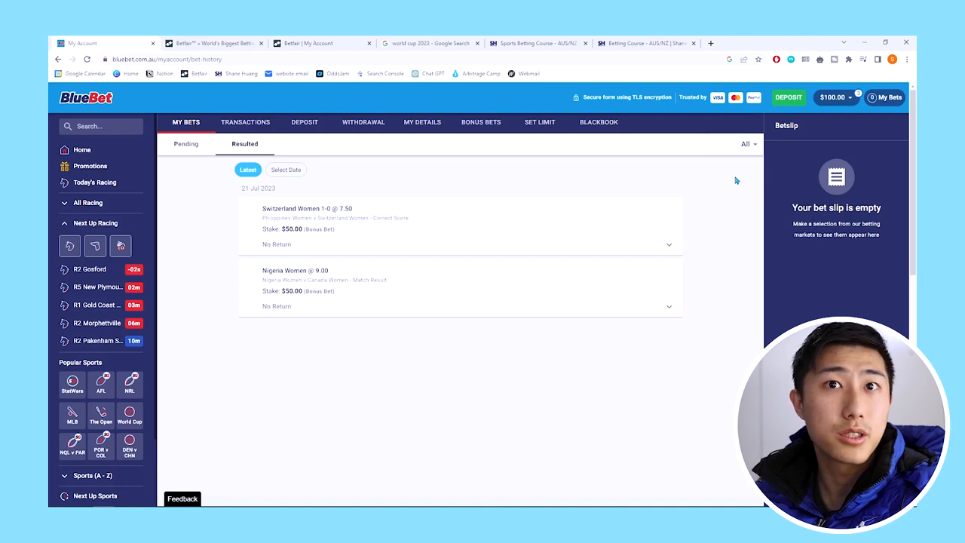
{"action": "mouse_move", "coordinate": [107, 152]}
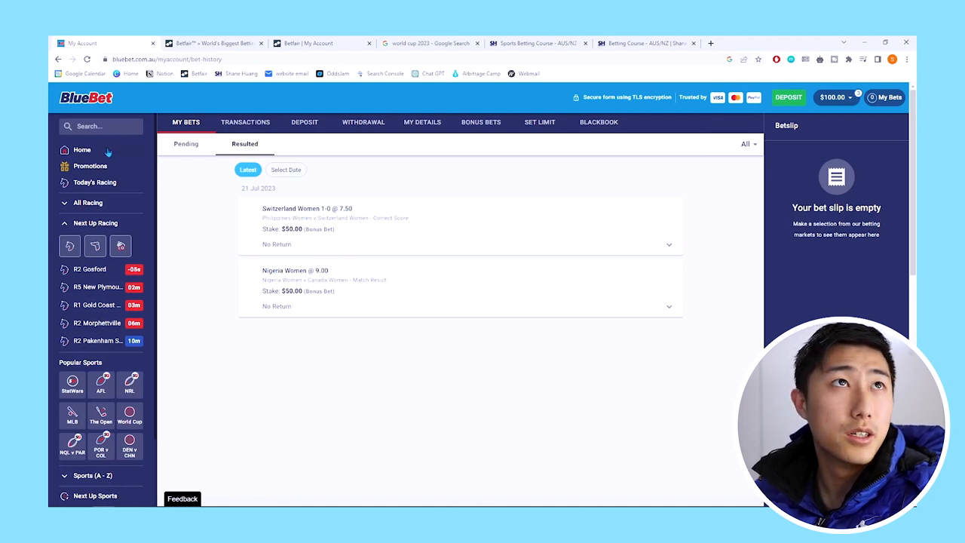
{"action": "left_click", "coordinate": [81, 149]}
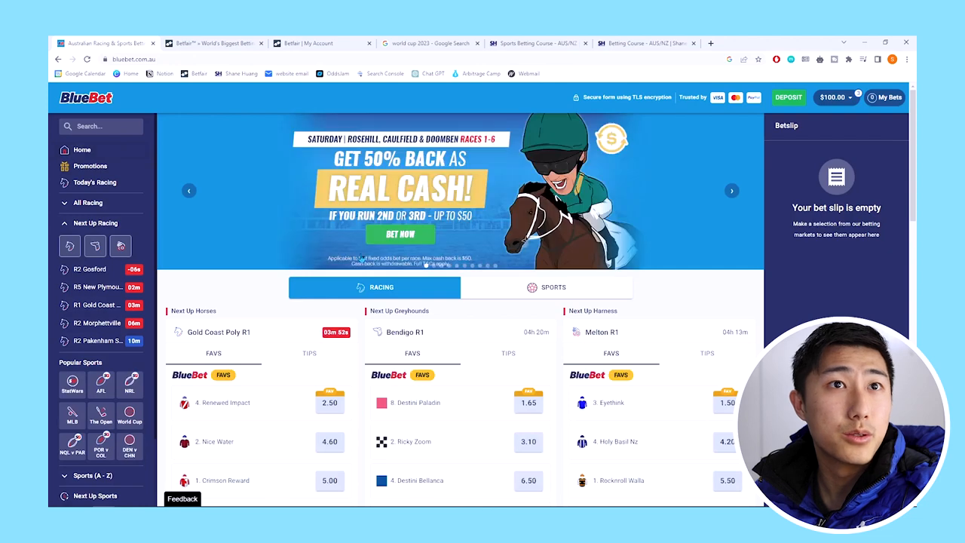
Step: Add England Women at 1.01 to the bet slip and compare with Betfair's lay odds
{"action": "left_click", "coordinate": [101, 383]}
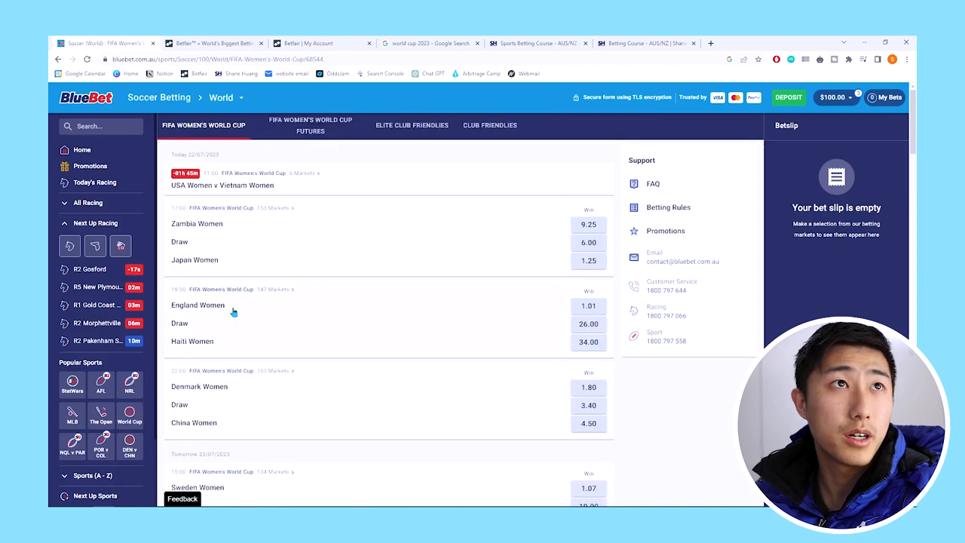
{"action": "left_click", "coordinate": [589, 306]}
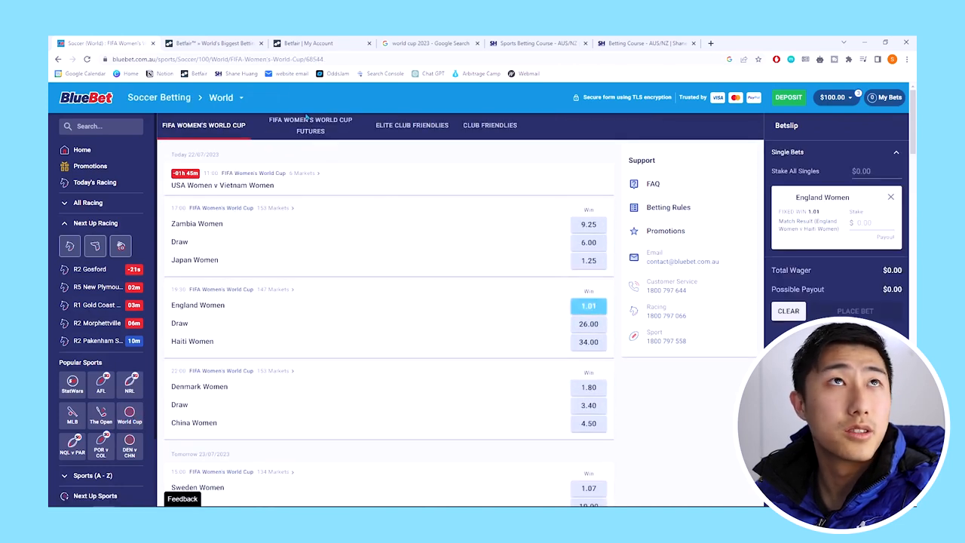
{"action": "left_click", "coordinate": [309, 43]}
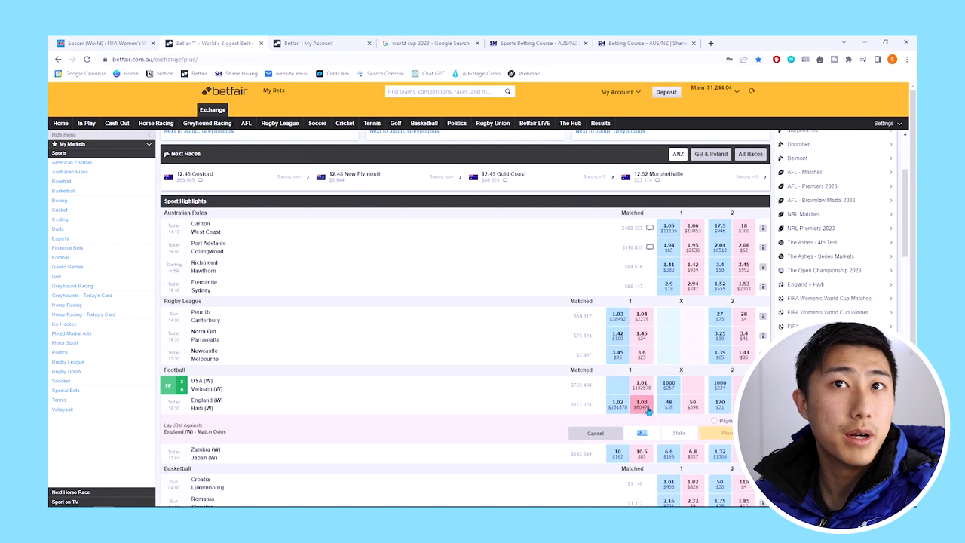
{"action": "scroll", "scroll_direction": "down", "scroll_amount": 3}
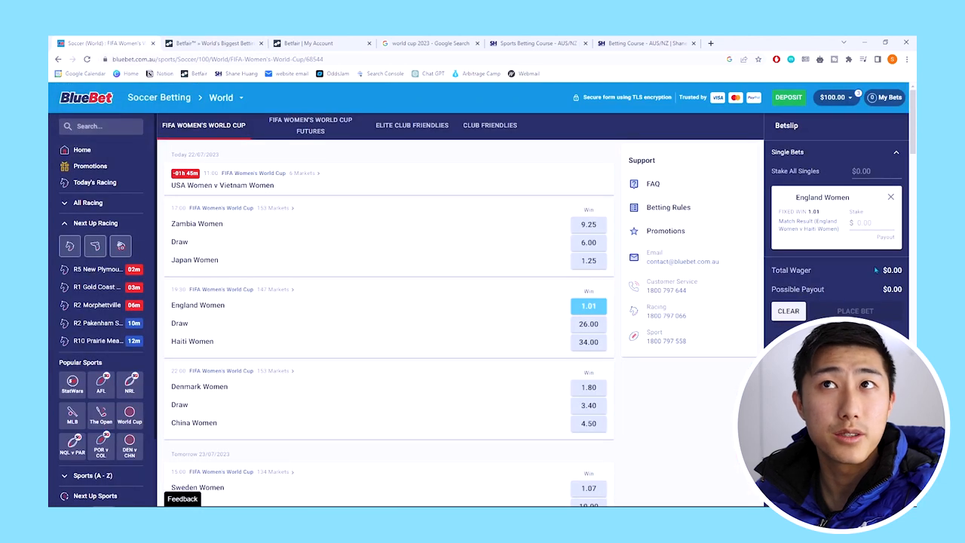
Step: View the England Women v Haiti Women markets, then bring up BlueBet's promotions page
{"action": "left_click", "coordinate": [221, 288]}
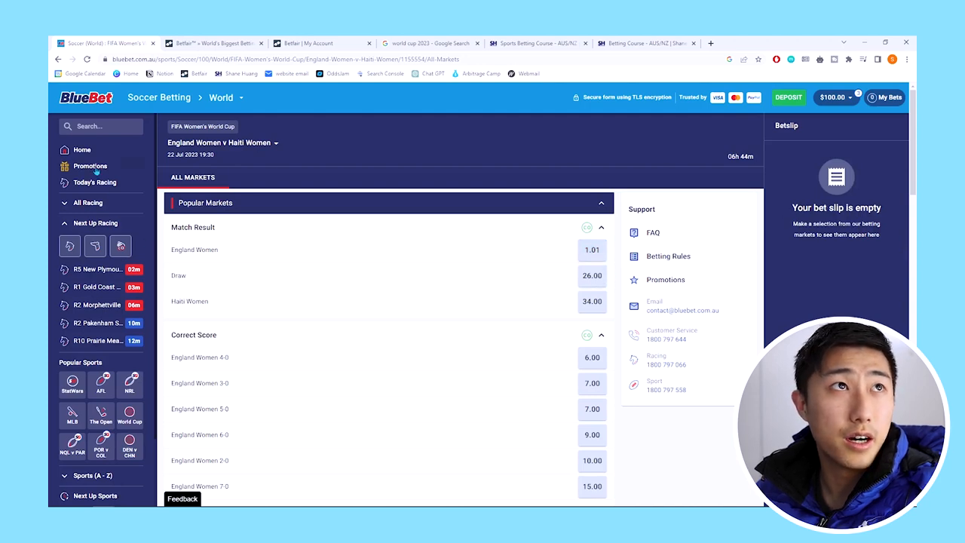
{"action": "left_click", "coordinate": [89, 166]}
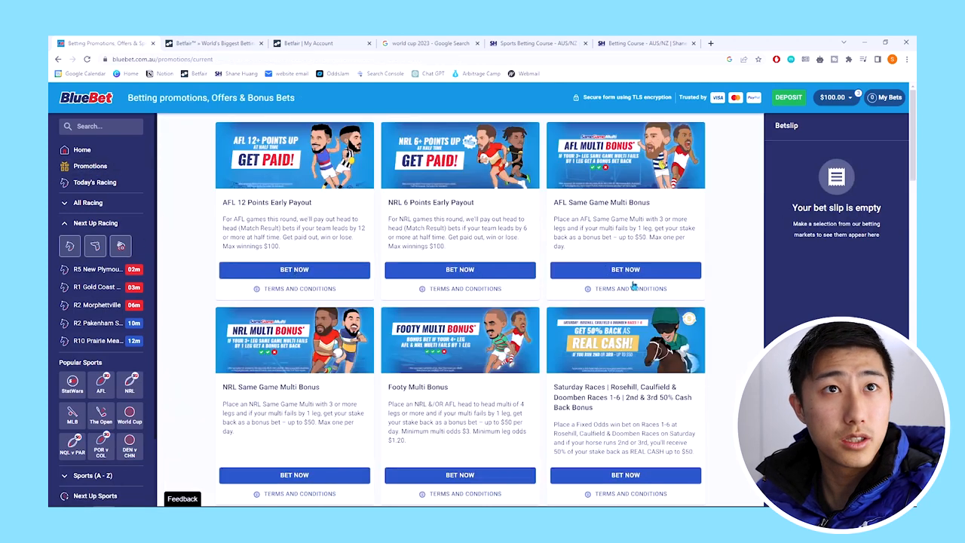
{"action": "mouse_move", "coordinate": [383, 293]}
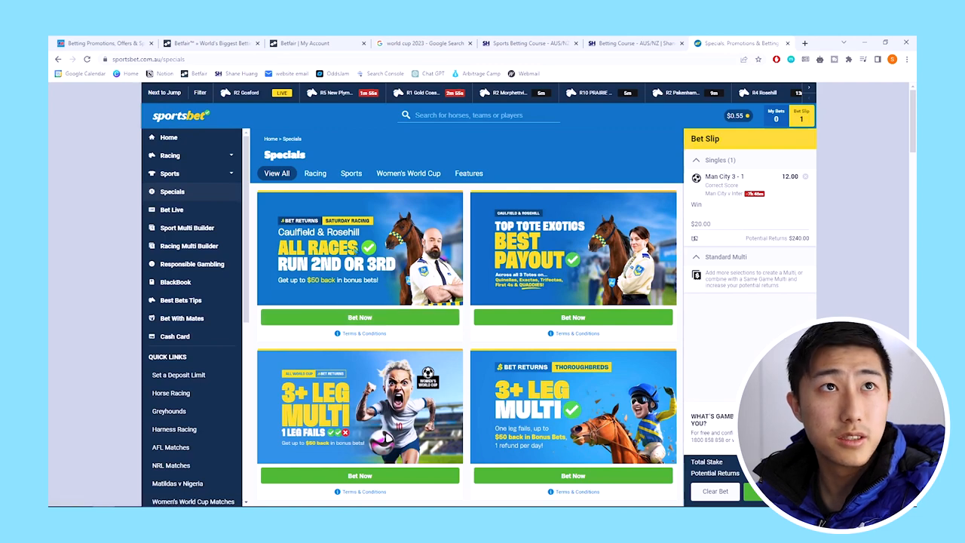
Step: Look over Sportsbet's specials offers, then switch to the AUS/NZ Sports Betting Course content page
{"action": "scroll", "scroll_direction": "down", "scroll_amount": 3}
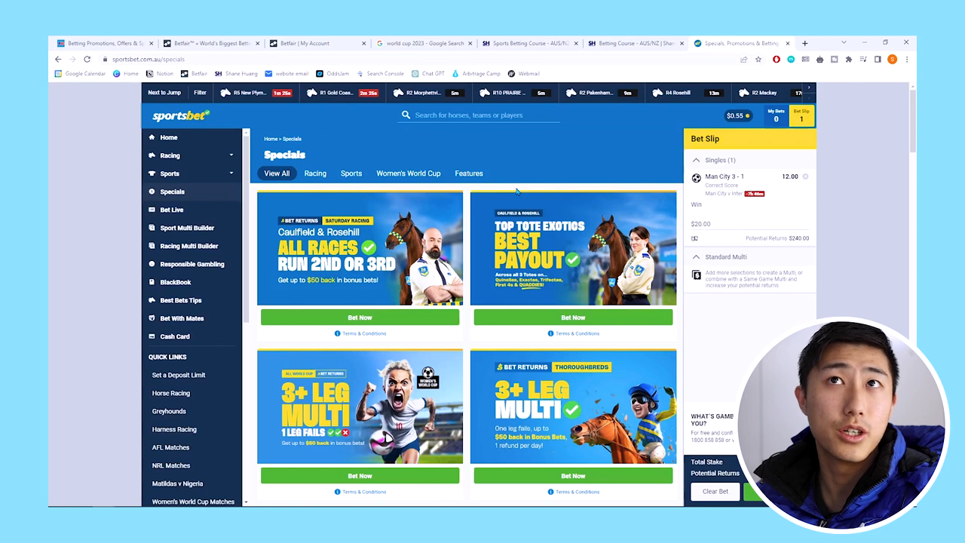
{"action": "mouse_move", "coordinate": [620, 187]}
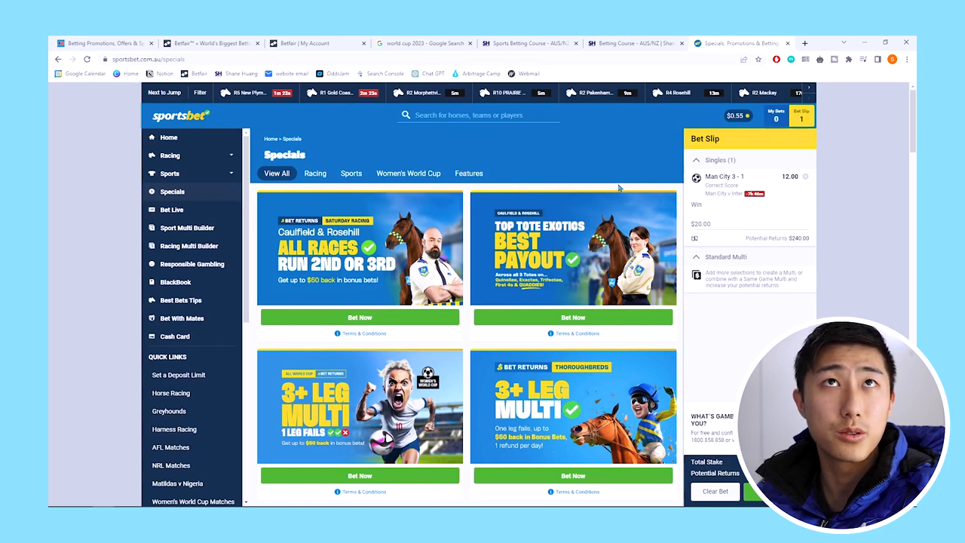
{"action": "left_click", "coordinate": [530, 43]}
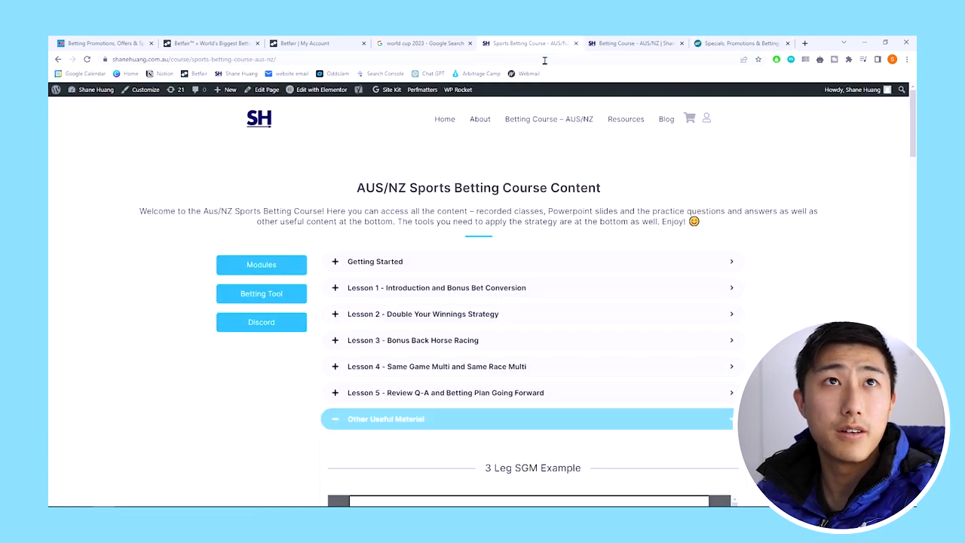
Step: Show the course sales page and scroll to the Sports Betting Course Tools with the Horse Racing Strategy calculator
{"action": "left_click", "coordinate": [549, 118]}
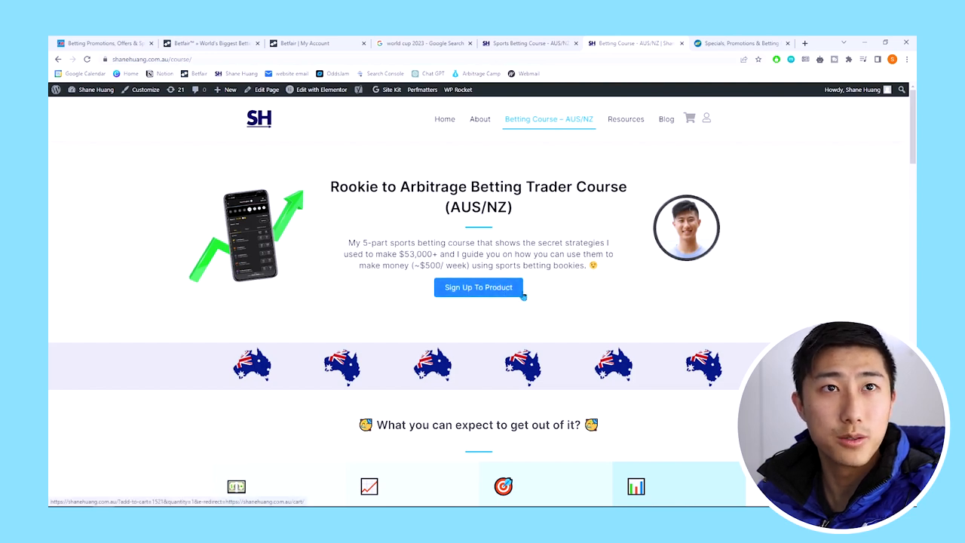
{"action": "scroll", "scroll_direction": "down", "scroll_amount": 3}
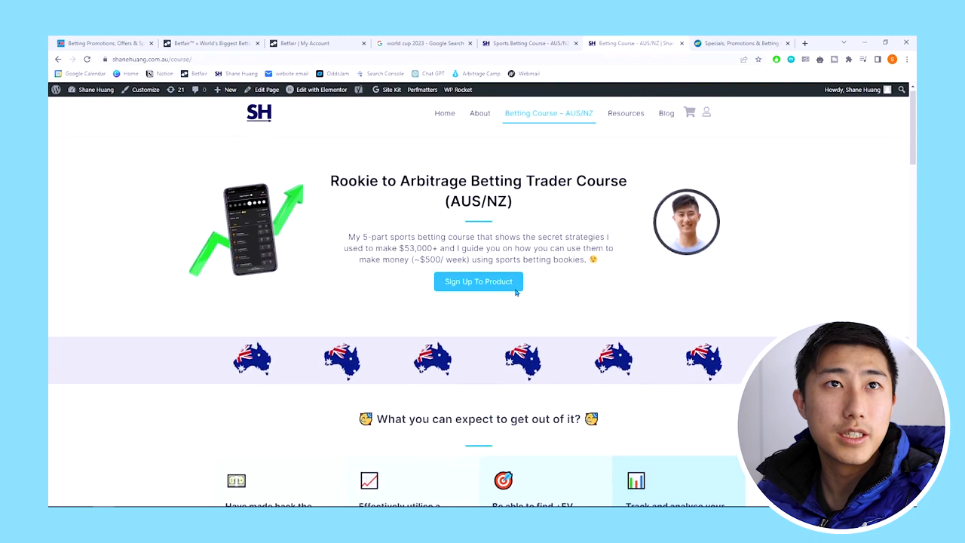
{"action": "scroll", "scroll_direction": "down", "scroll_amount": 3}
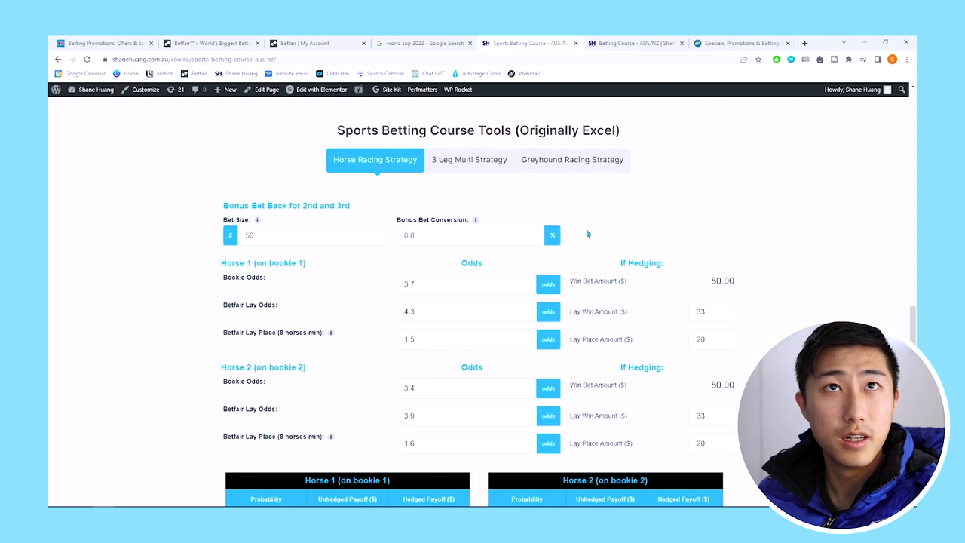
Step: Edit the Bonus Bet Conversion field in the horse racing calculator and view the payoff tables
{"action": "scroll", "scroll_direction": "down", "scroll_amount": 3}
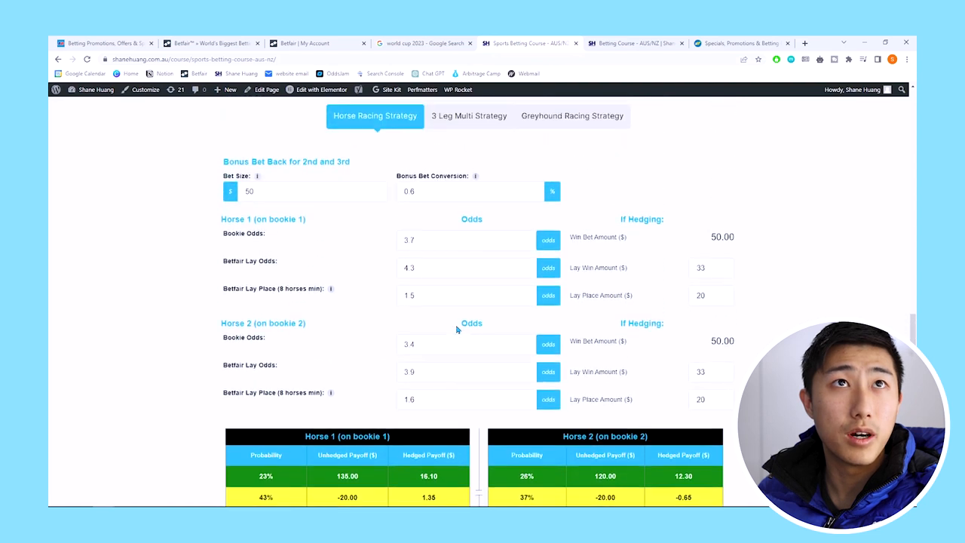
{"action": "type", "text": "2"}
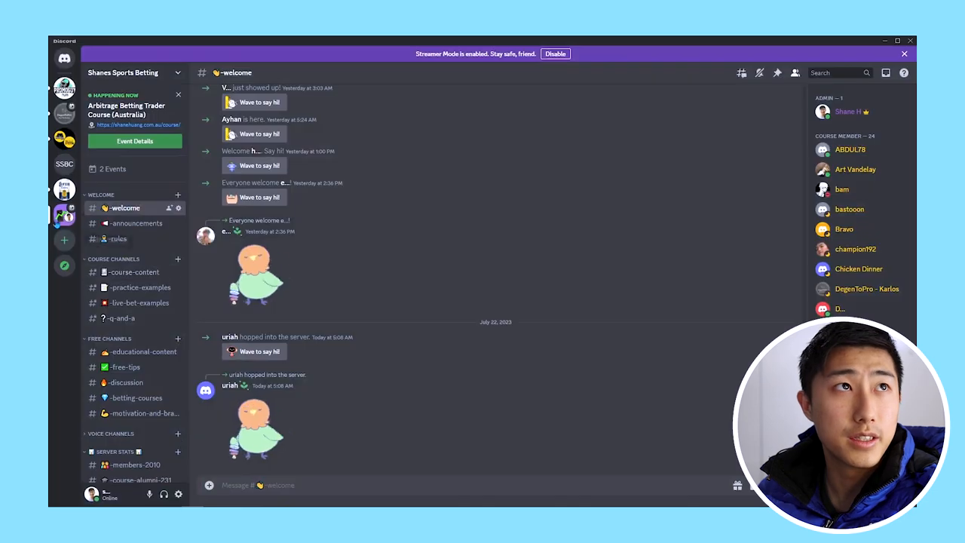
Step: Browse the #q-and-a and #practice-examples Discord channels, then return to the course sales page
{"action": "left_click", "coordinate": [120, 273]}
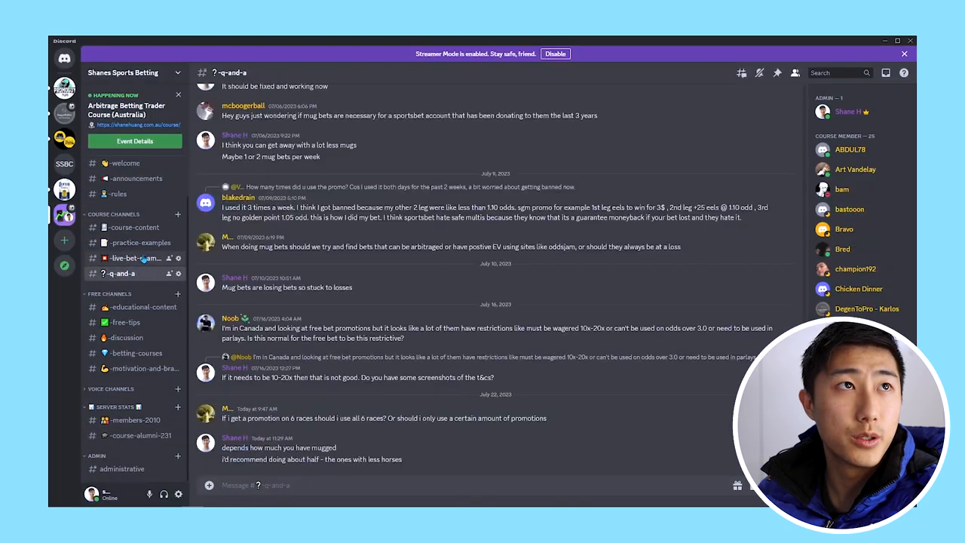
{"action": "left_click", "coordinate": [138, 242]}
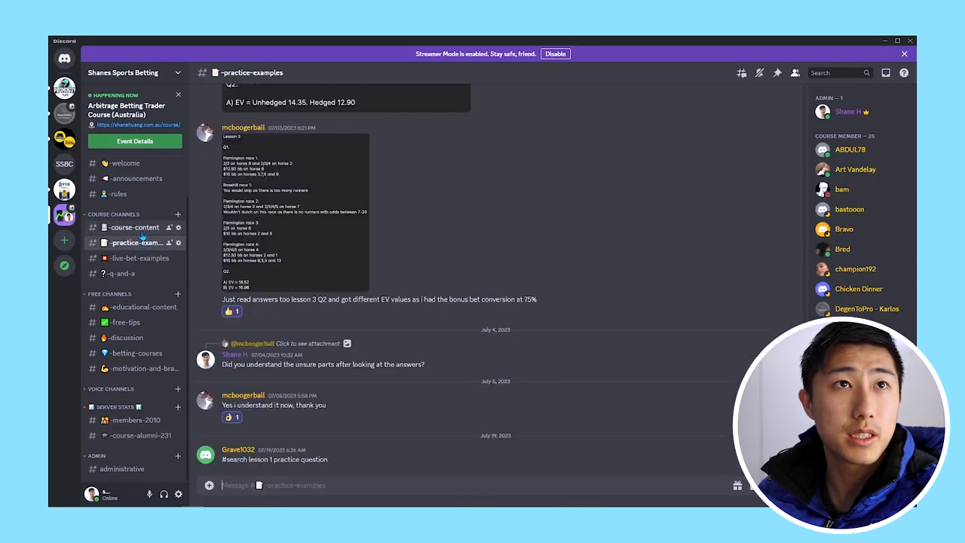
{"action": "left_click", "coordinate": [133, 227]}
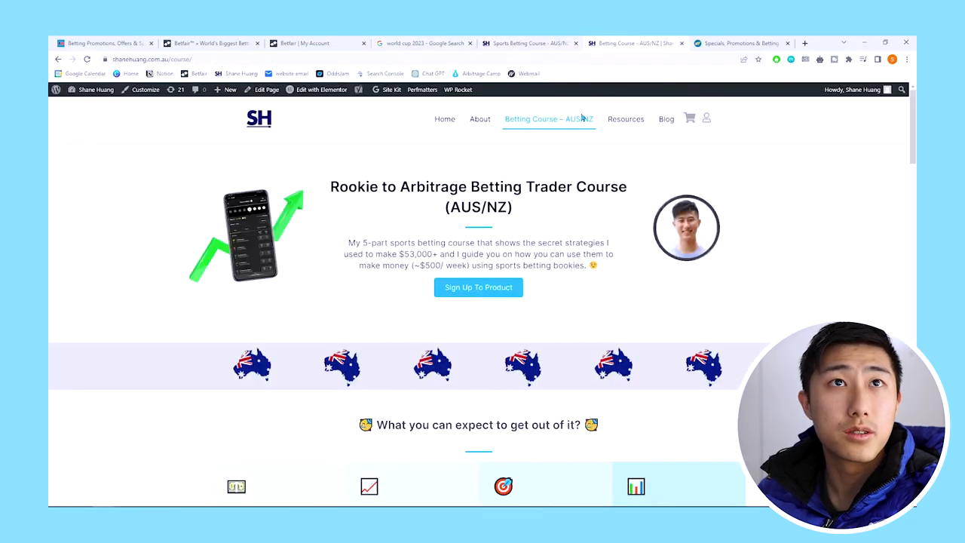
Step: Highlight the money-back guarantee's refund condition about attending all classes, then clear it
{"action": "scroll", "scroll_direction": "down", "scroll_amount": 3}
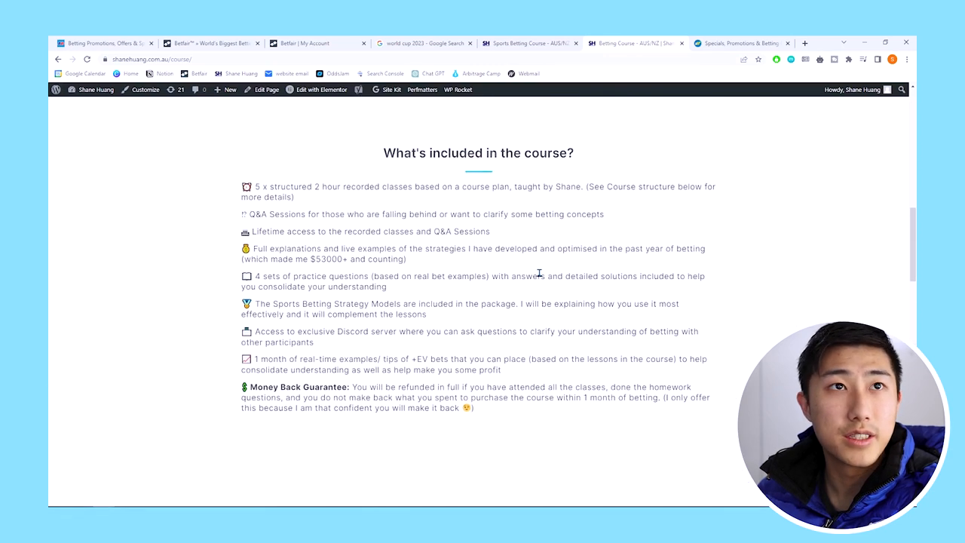
{"action": "left_click_drag", "start_coordinate": [398, 387], "coordinate": [609, 386]}
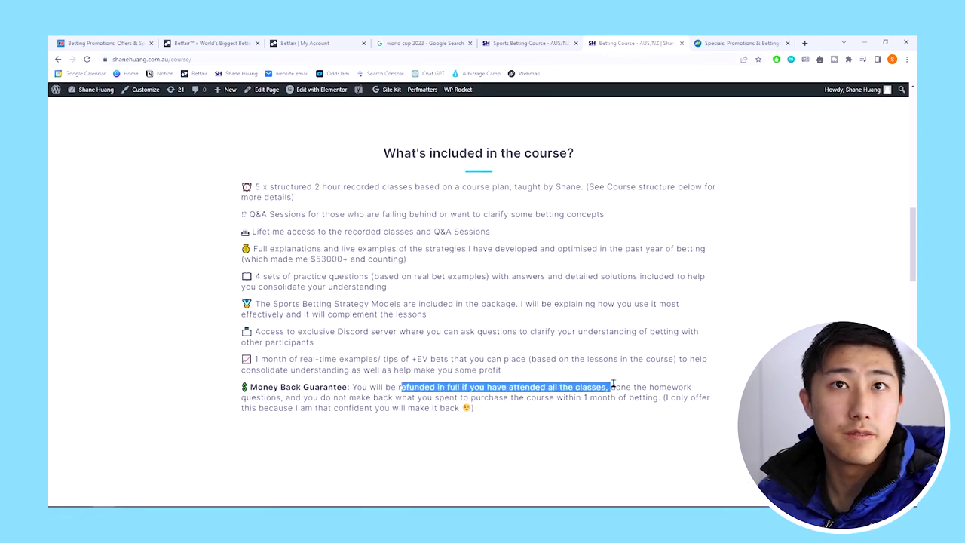
{"action": "left_click", "coordinate": [585, 398]}
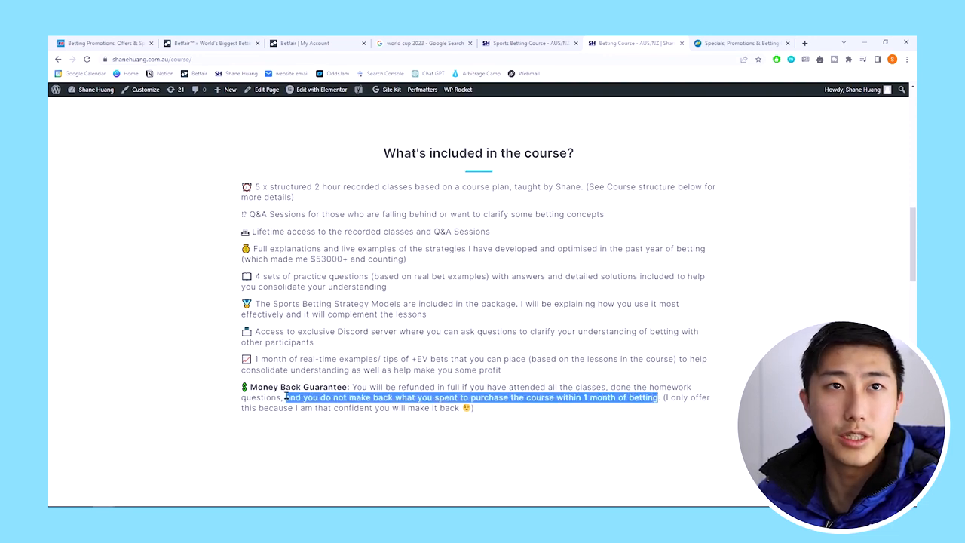
{"action": "left_click", "coordinate": [494, 413]}
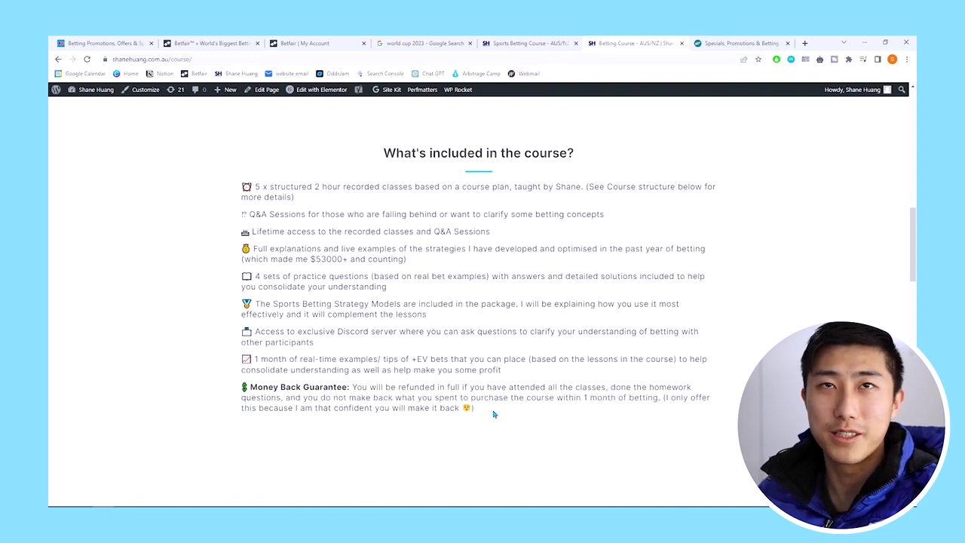
Step: Open the Aus/NZ Arbitrage Betting Trader Course details and scroll through its 15 customer reviews
{"action": "scroll", "scroll_direction": "down", "scroll_amount": 3}
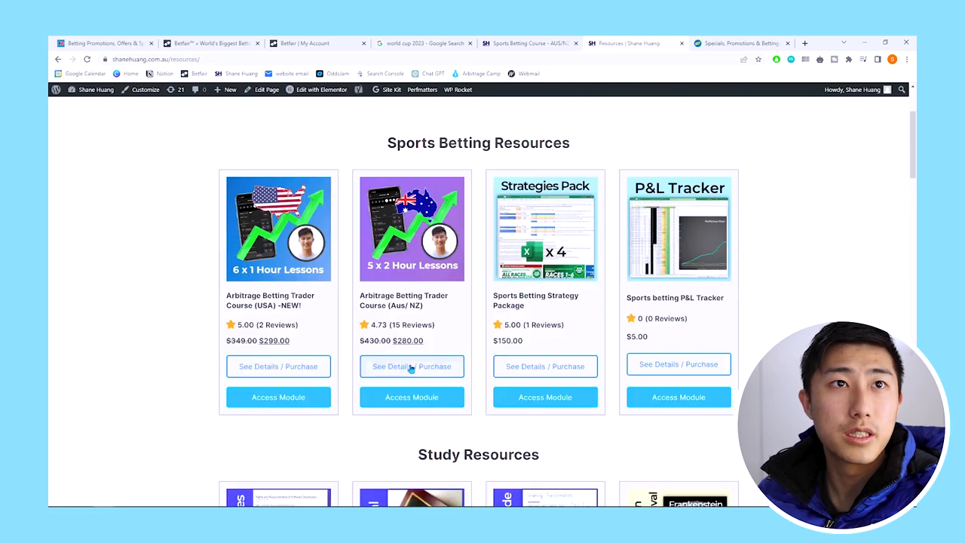
{"action": "left_click", "coordinate": [412, 366]}
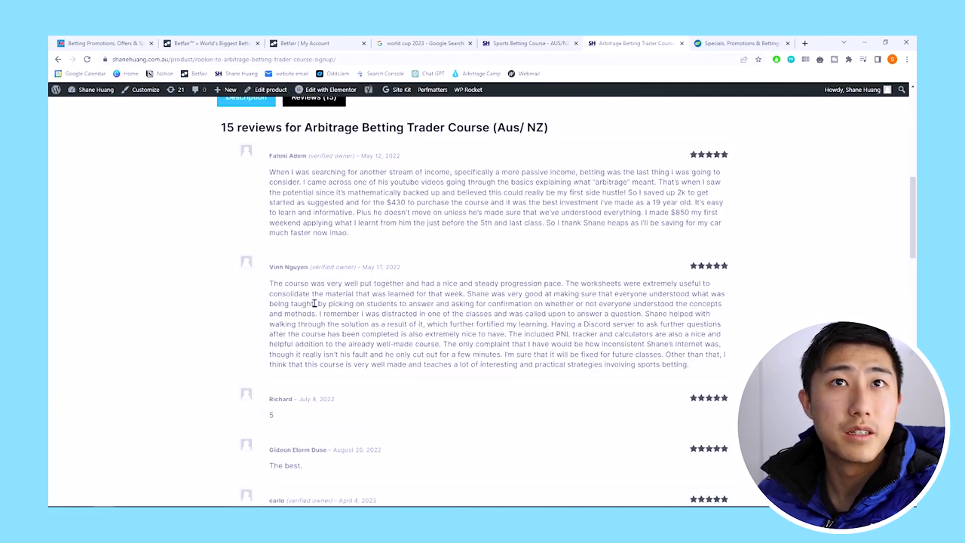
{"action": "scroll", "scroll_direction": "down", "scroll_amount": 3}
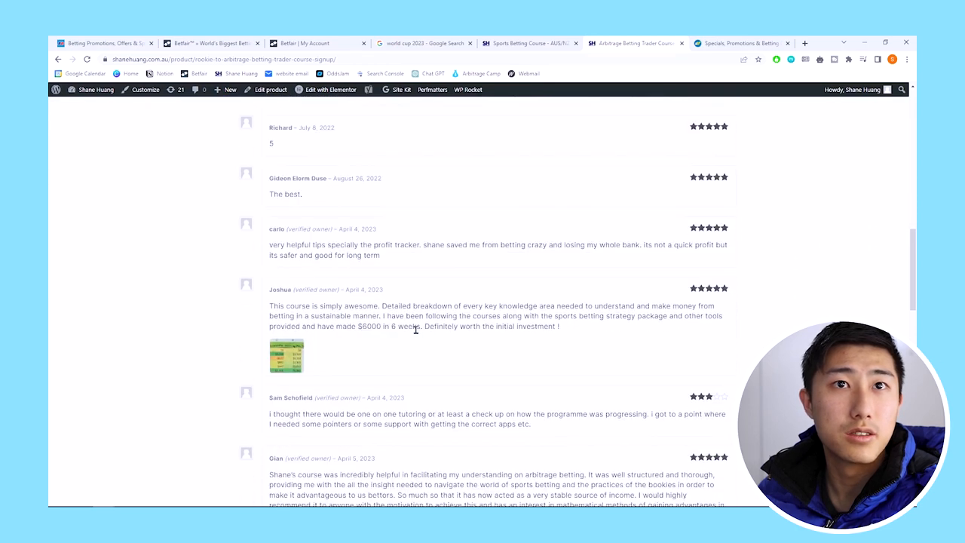
{"action": "scroll", "scroll_direction": "down", "scroll_amount": 3}
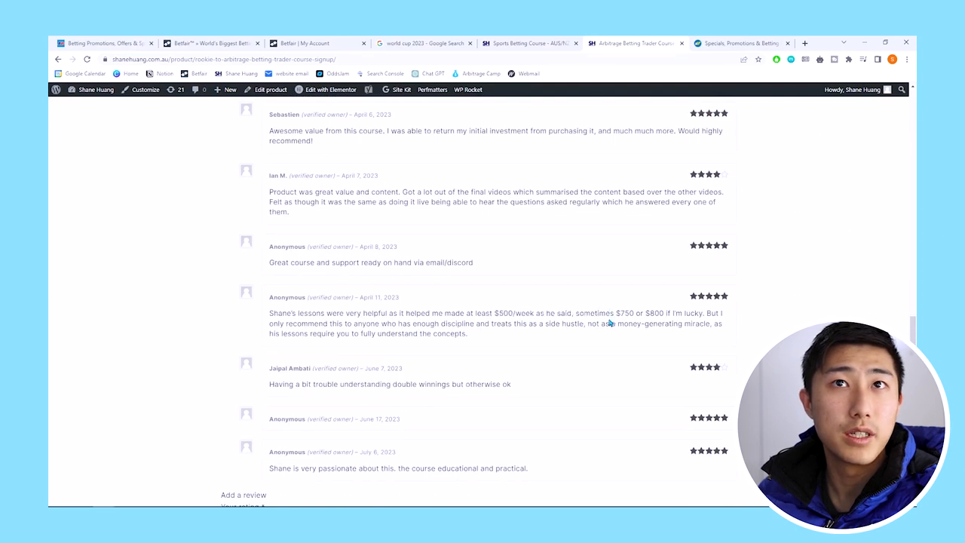